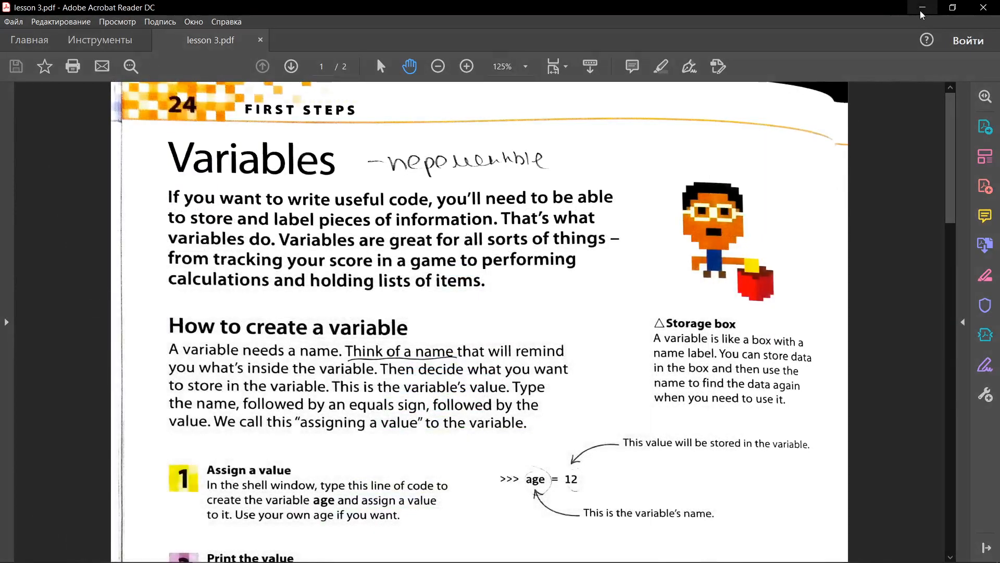
{"action": "mouse_move", "coordinate": [923, 14]}
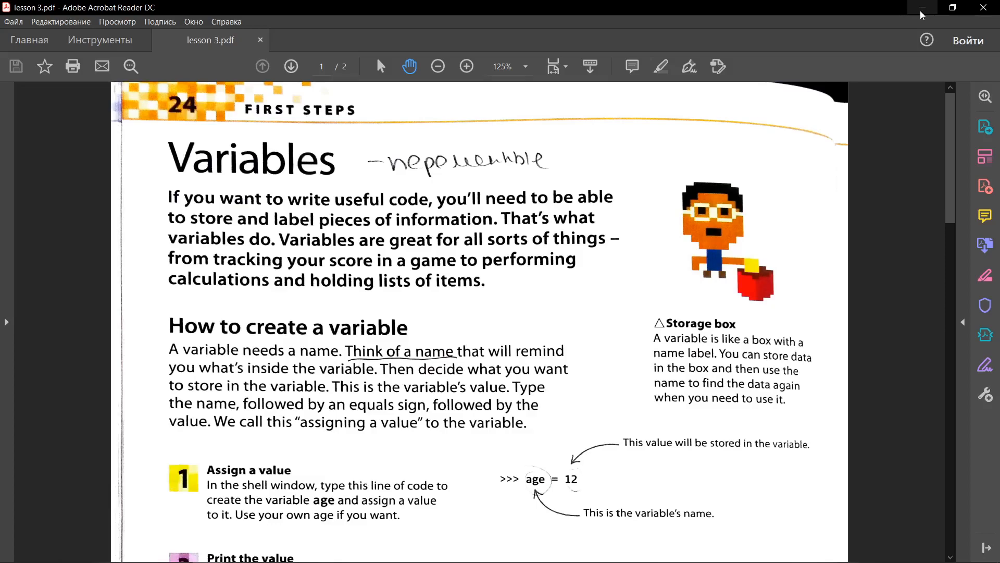
{"action": "mouse_move", "coordinate": [371, 298]}
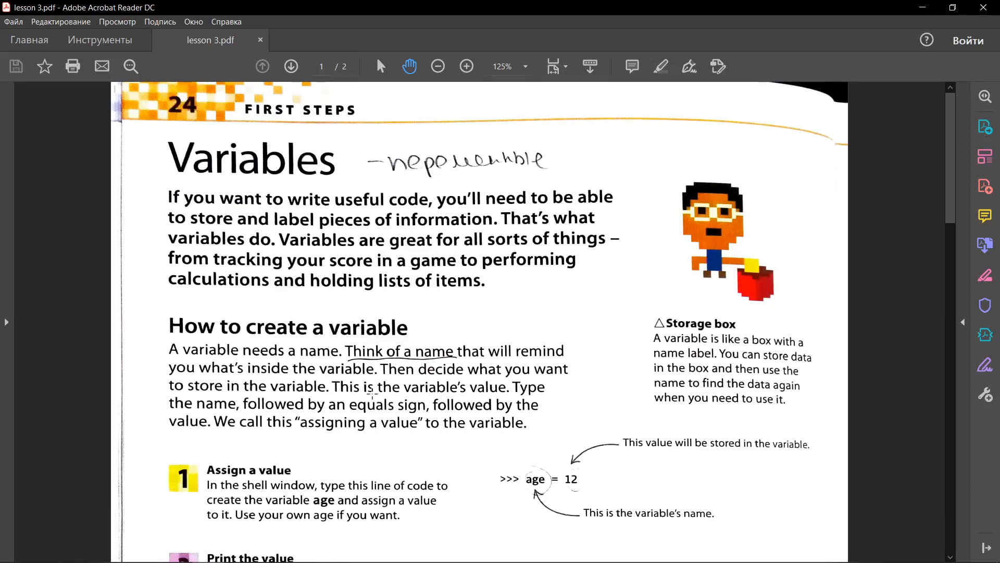
{"action": "mouse_move", "coordinate": [441, 394]}
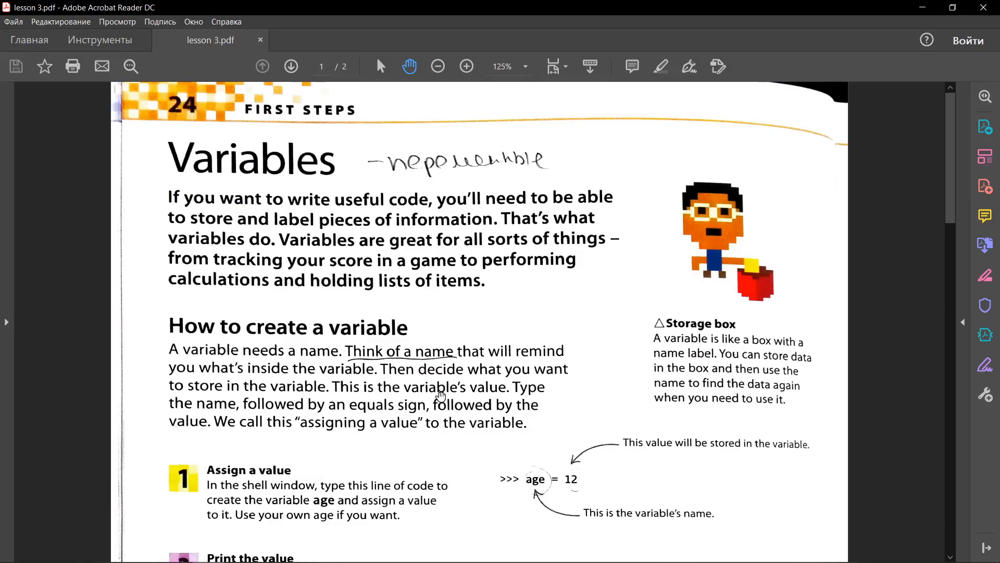
- Search 'idle' in Start and launch IDLE (Python 3.8 32-bit) from Best match
{"action": "scroll", "scroll_direction": "down", "scroll_amount": 3}
{"action": "type", "text": "i"}
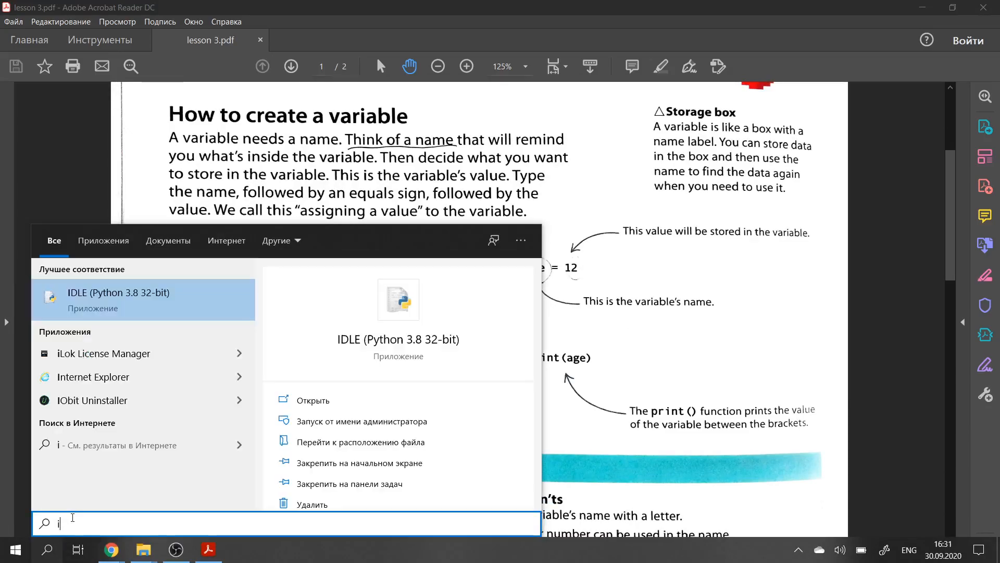
{"action": "type", "text": "dle"}
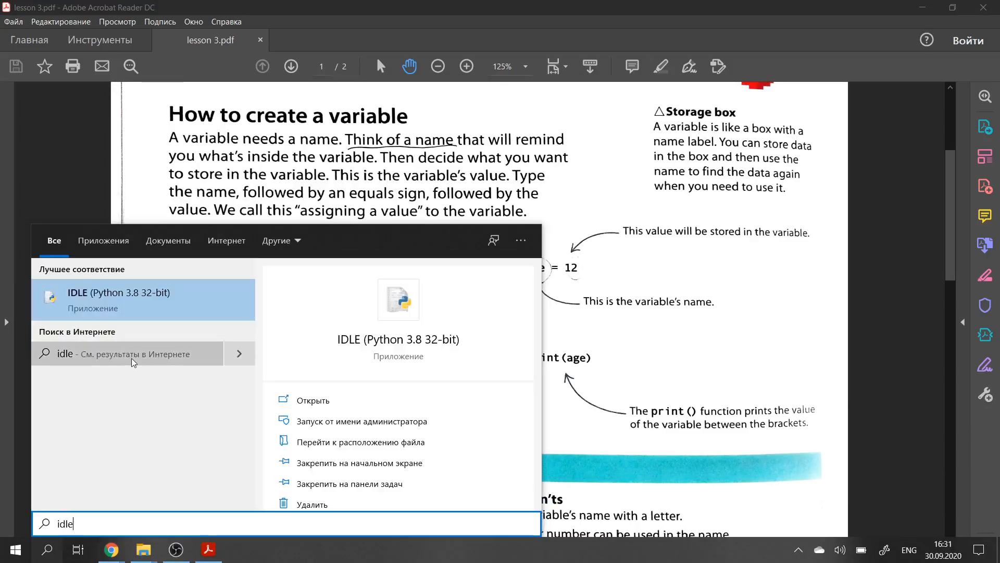
{"action": "left_click", "coordinate": [118, 299]}
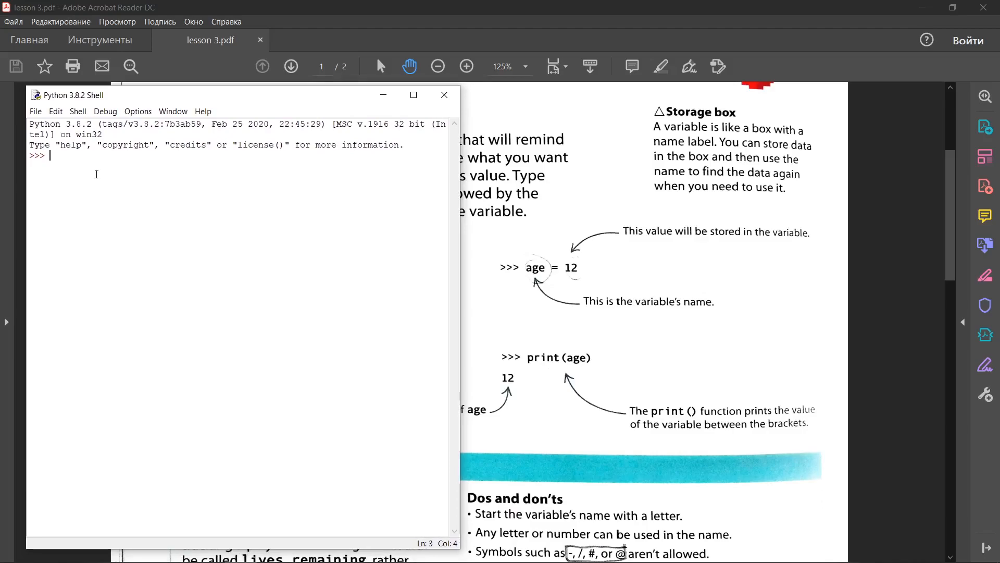
{"action": "mouse_move", "coordinate": [152, 228]}
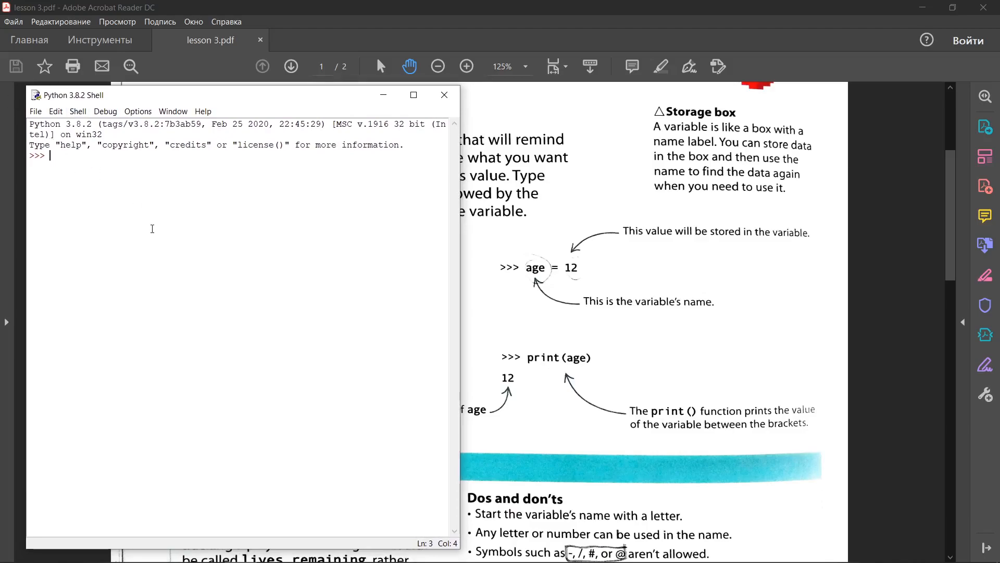
- Enter age = 12 in the shell, then begin print( with ag typed
{"action": "type", "text": "a"}
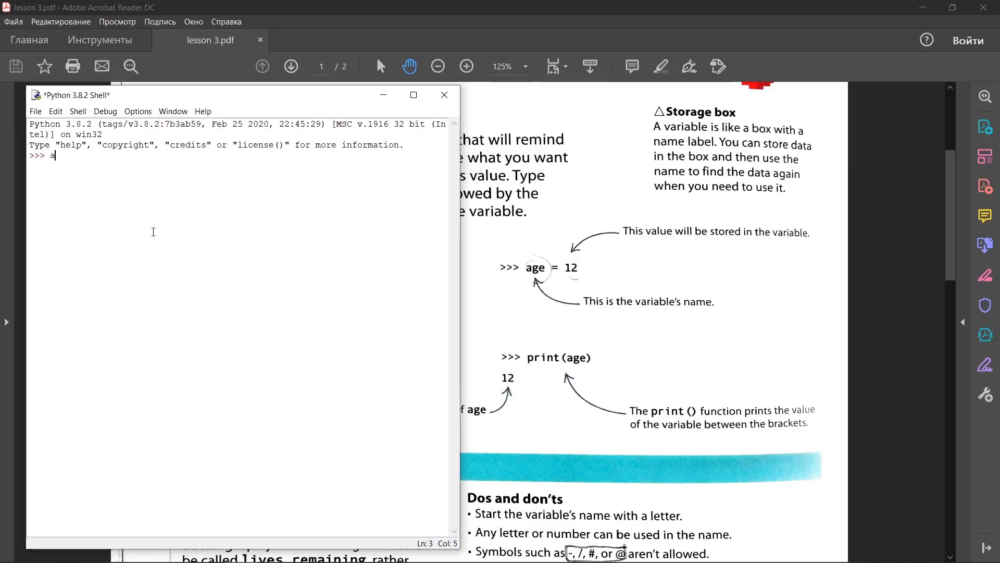
{"action": "type", "text": "ge ="}
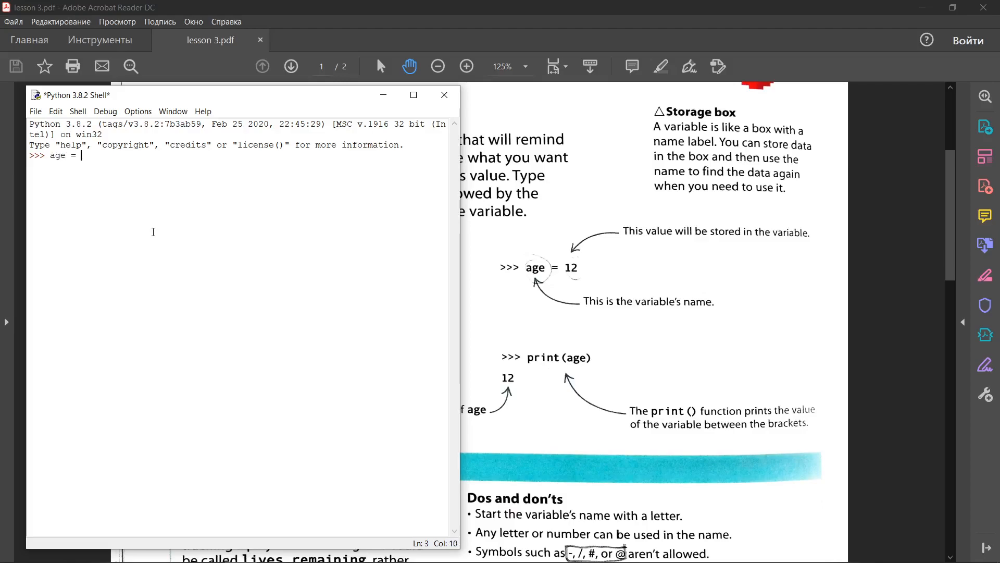
{"action": "type", "text": "12"}
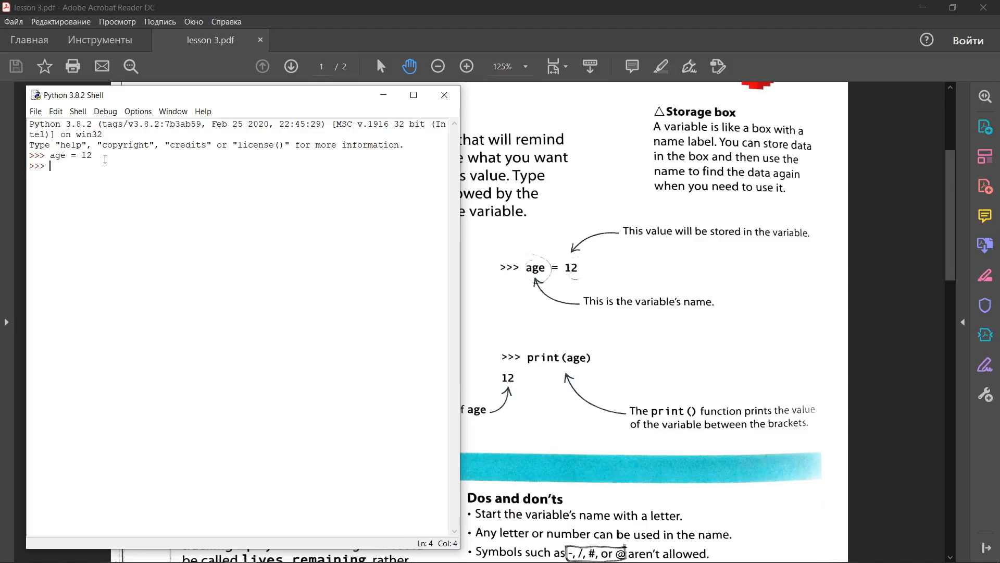
{"action": "type", "text": "print"}
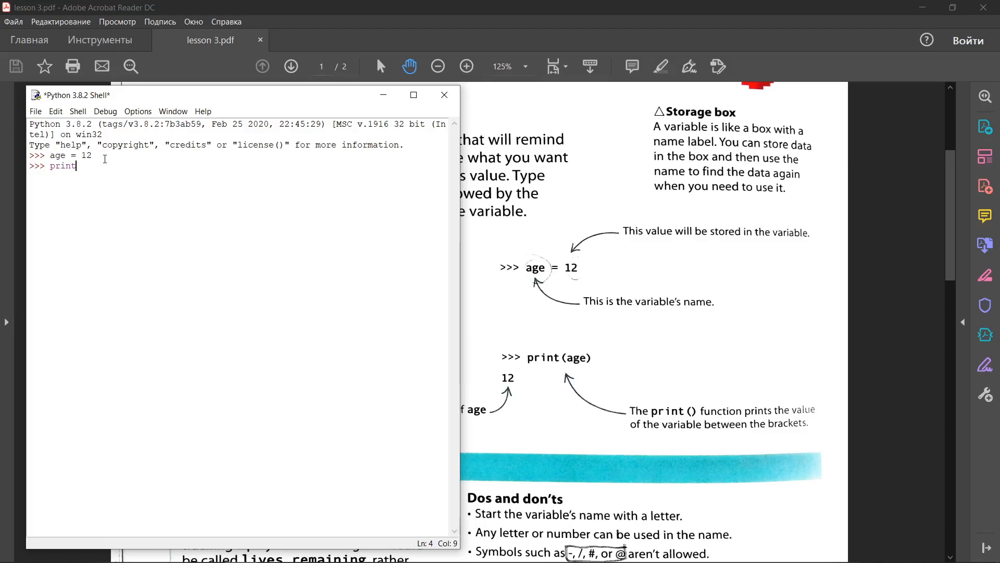
{"action": "type", "text": "("}
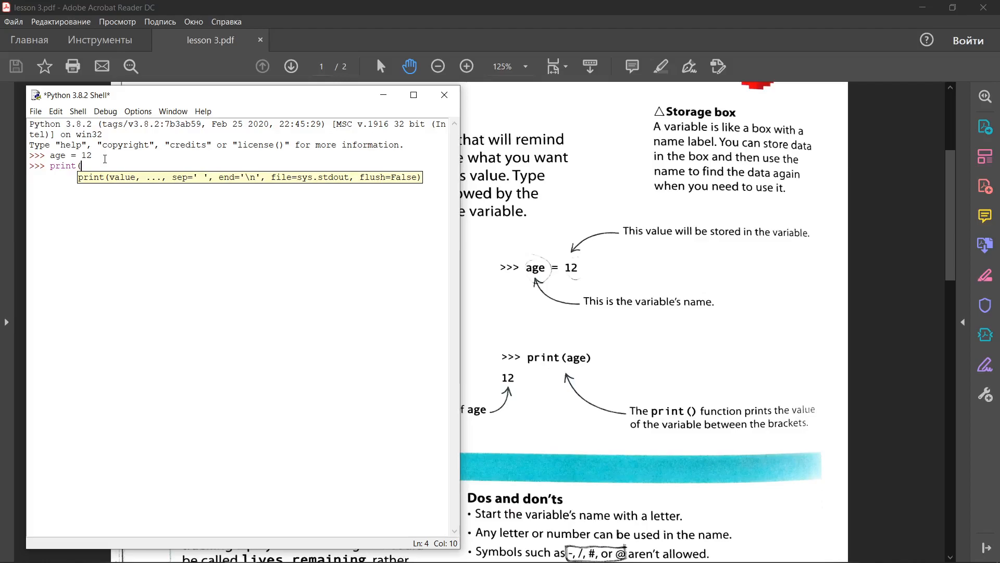
{"action": "type", "text": "ag"}
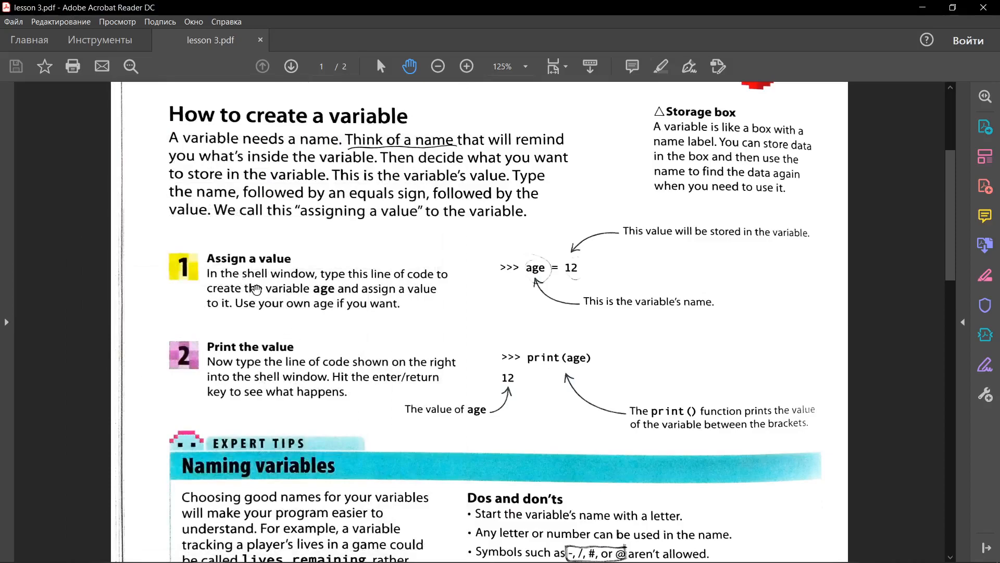
{"action": "mouse_move", "coordinate": [348, 282]}
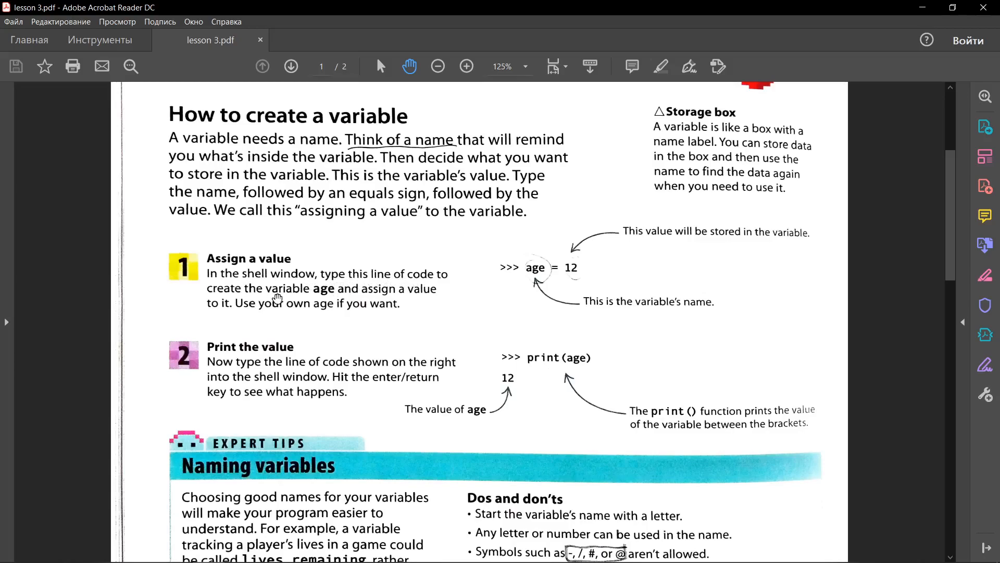
{"action": "mouse_move", "coordinate": [232, 310]}
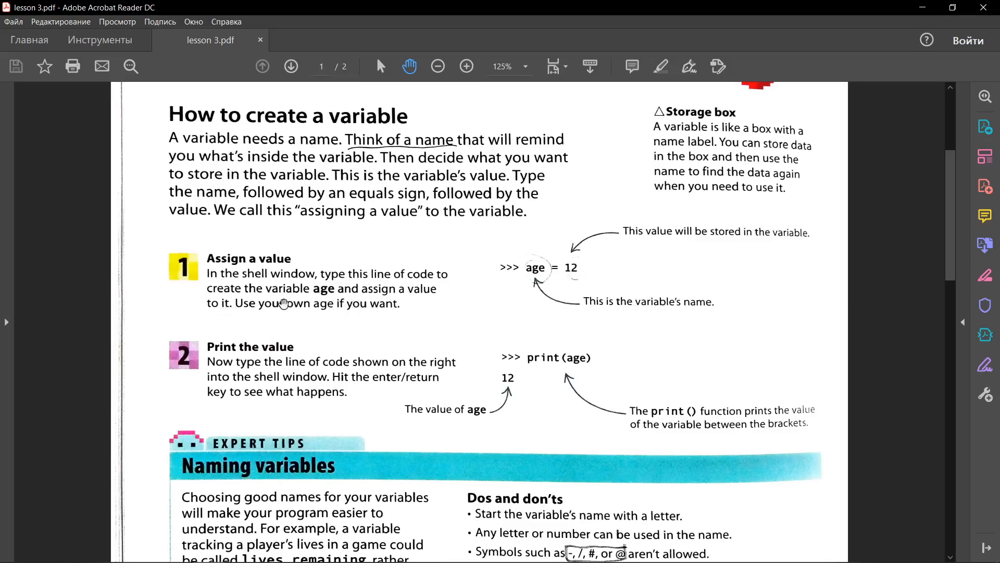
{"action": "mouse_move", "coordinate": [265, 312]}
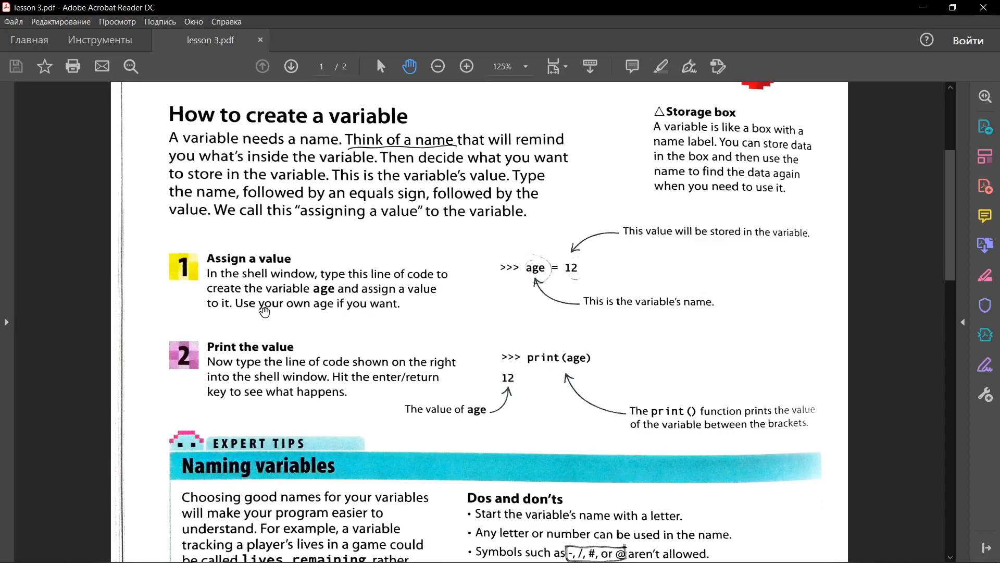
{"action": "mouse_move", "coordinate": [308, 334]}
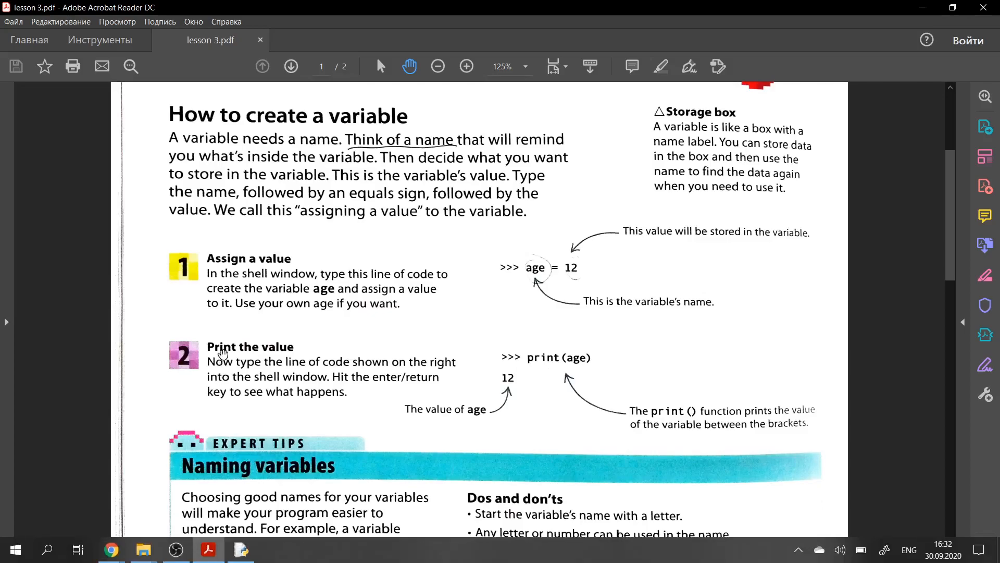
- Scroll the lesson 3 PDF down to the Naming variables expert tips box
{"action": "scroll", "scroll_direction": "down", "scroll_amount": 3}
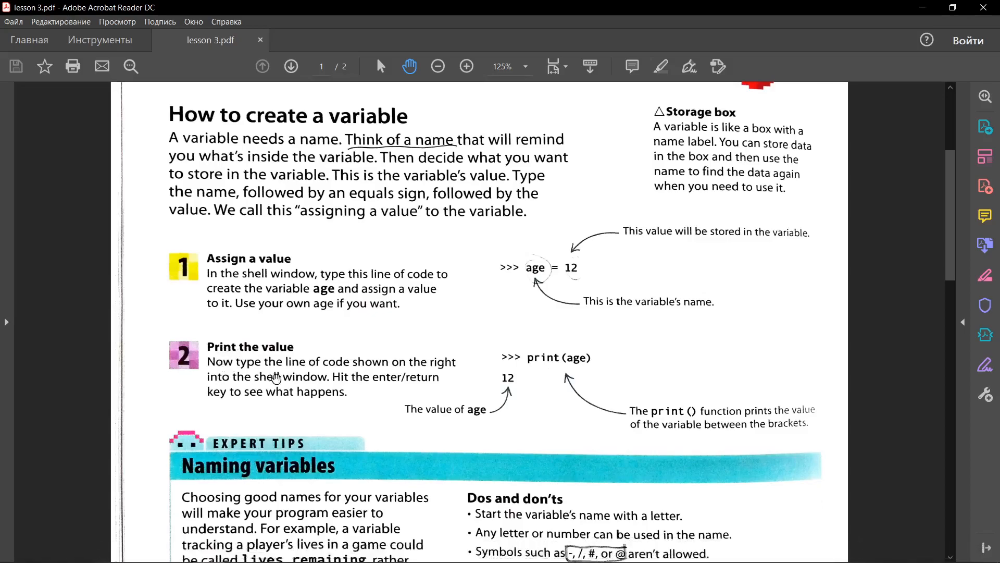
{"action": "mouse_move", "coordinate": [236, 381]}
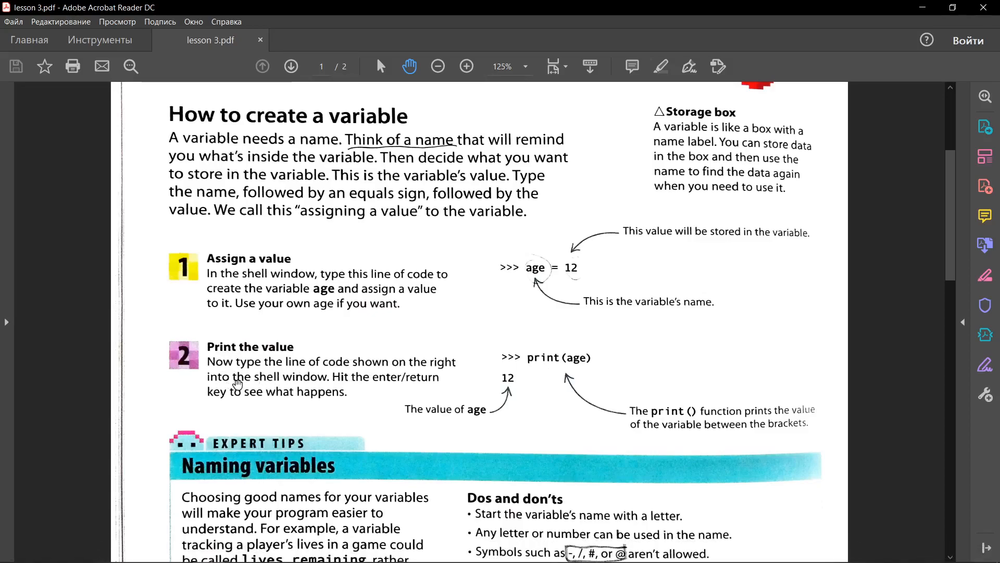
{"action": "mouse_move", "coordinate": [233, 390]}
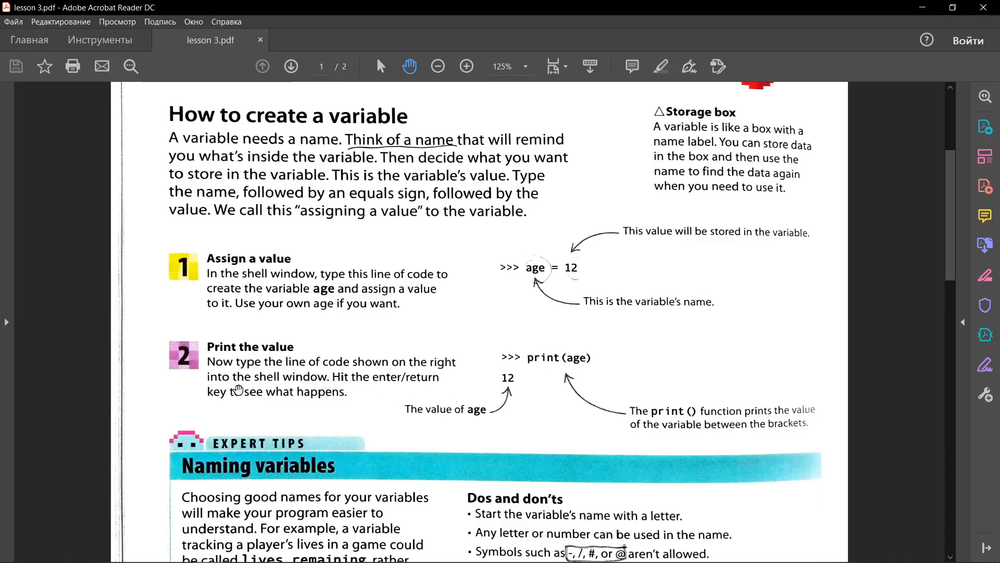
{"action": "scroll", "scroll_direction": "down", "scroll_amount": 3}
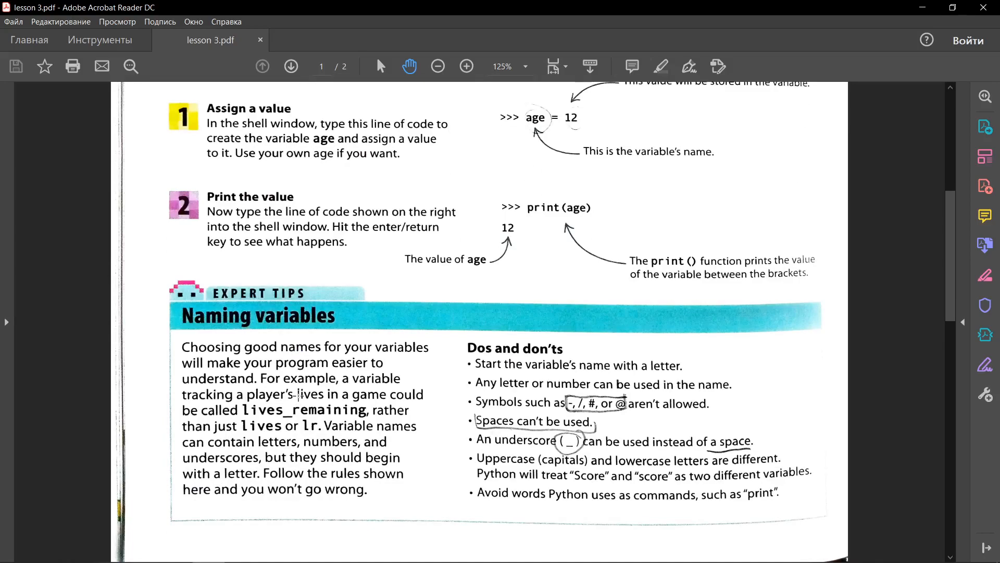
{"action": "mouse_move", "coordinate": [485, 386]}
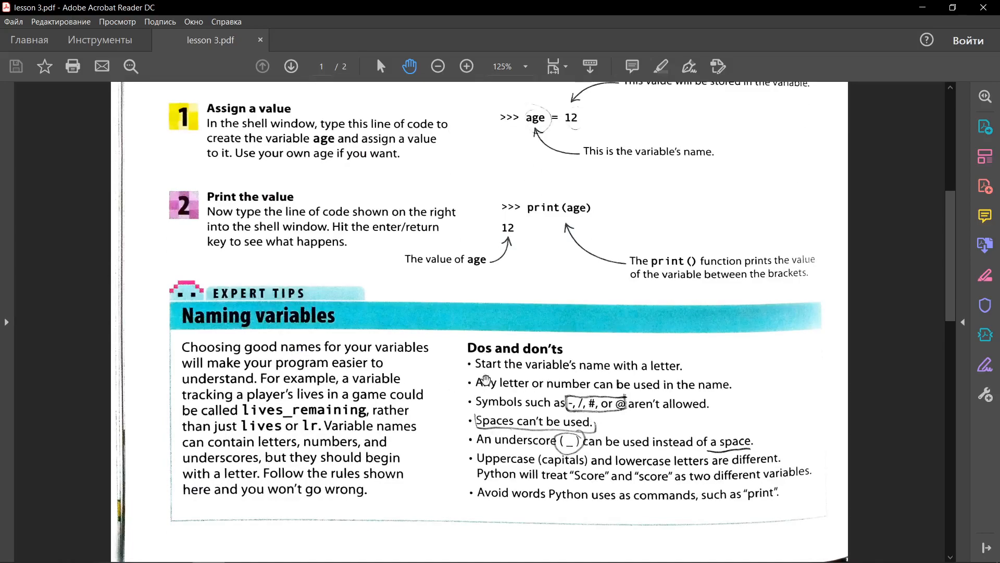
{"action": "mouse_move", "coordinate": [526, 367]}
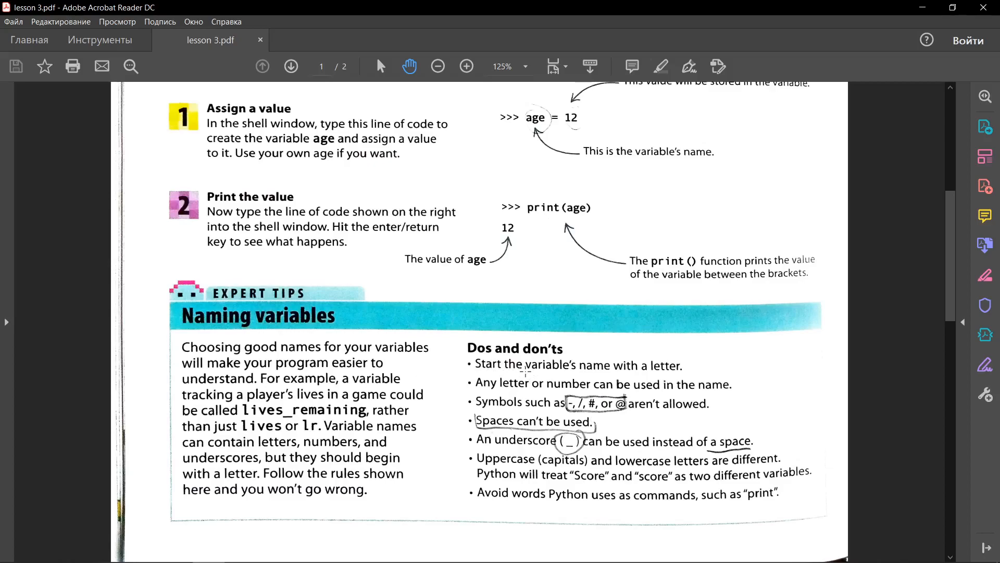
{"action": "mouse_move", "coordinate": [541, 442]}
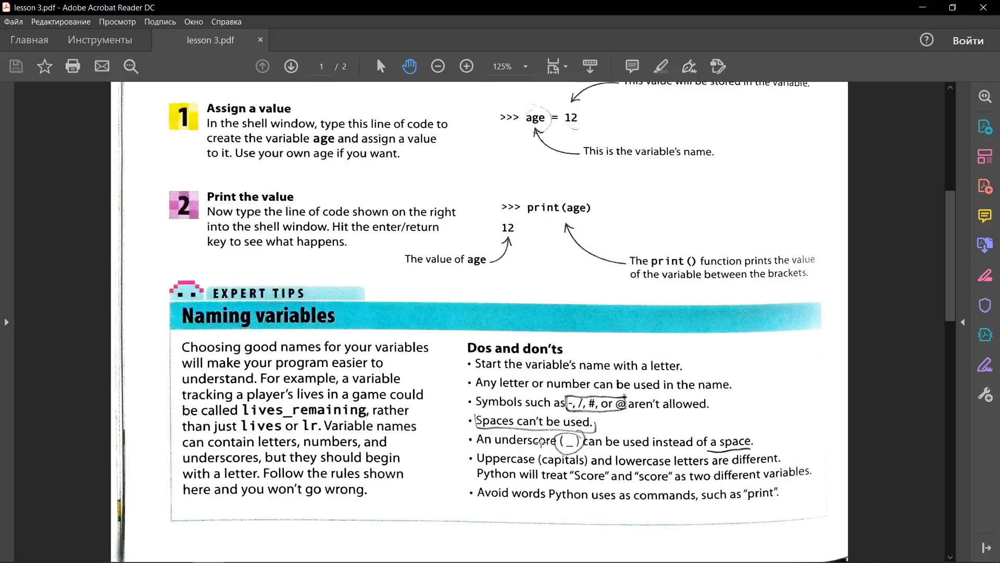
{"action": "mouse_move", "coordinate": [486, 365]}
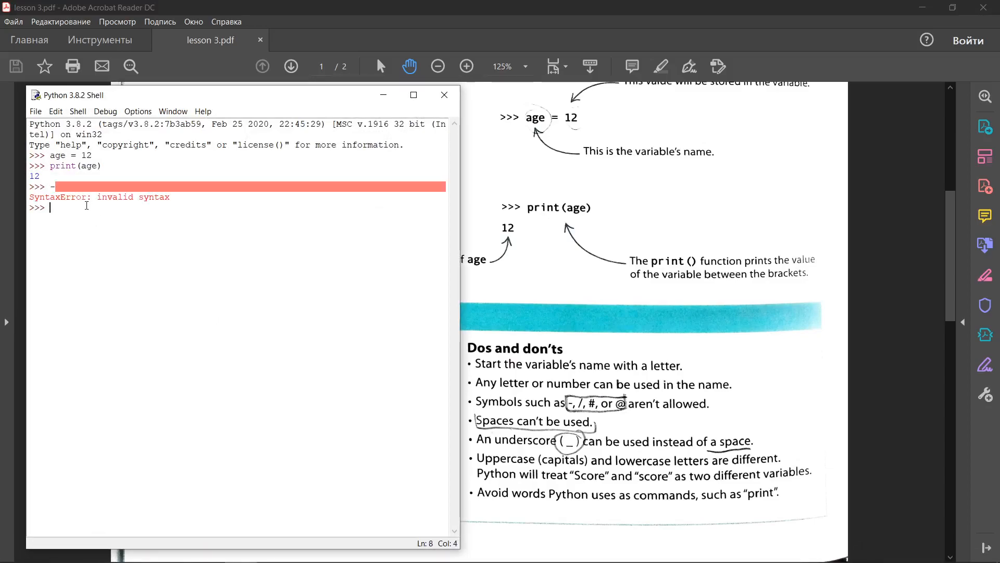
- Enter /, # and @ to see which raise SyntaxError, then type score
{"action": "type", "text": "/"}
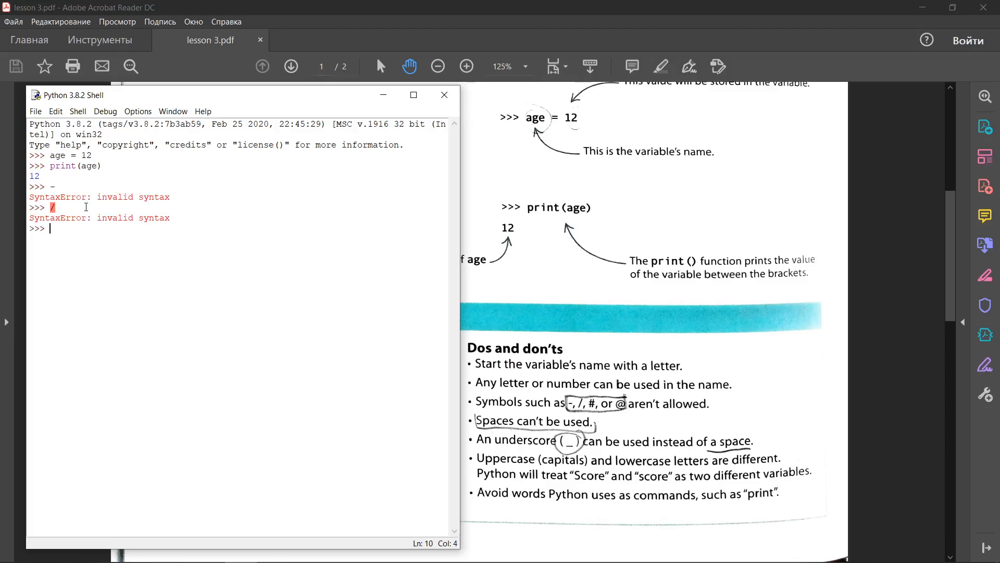
{"action": "type", "text": "#"}
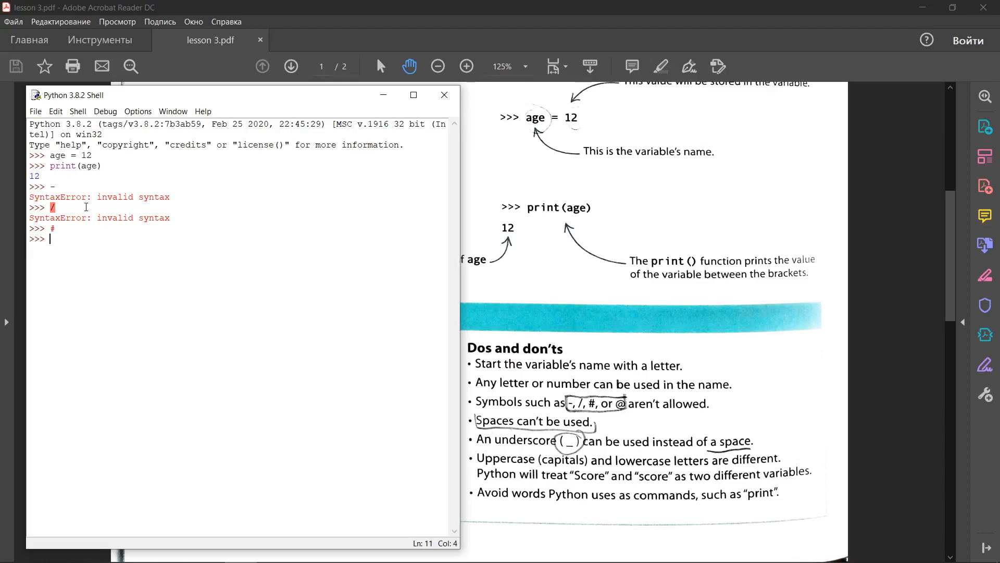
{"action": "type", "text": "@"}
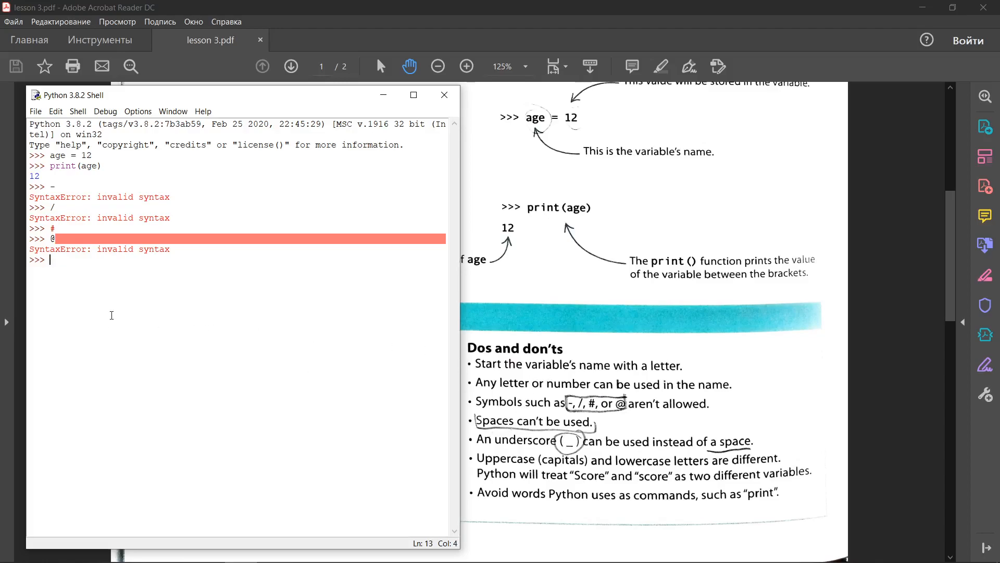
{"action": "mouse_move", "coordinate": [692, 474]}
{"action": "type", "text": "_"}
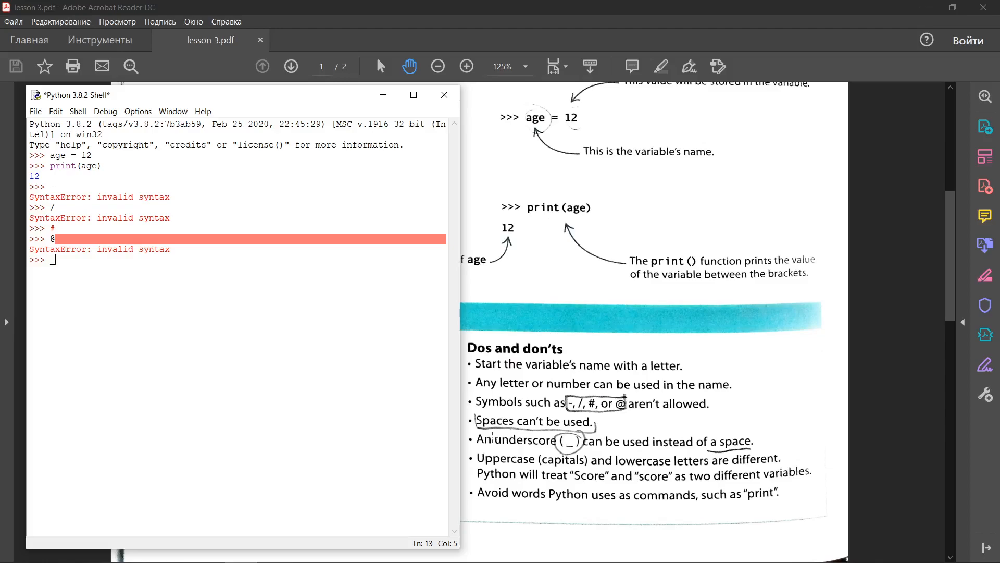
{"action": "mouse_move", "coordinate": [215, 320]}
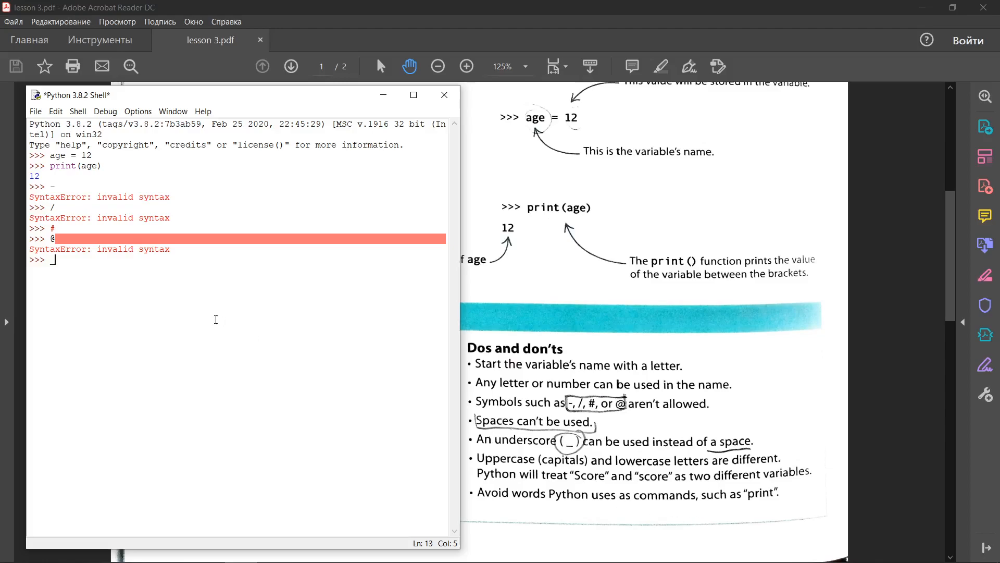
{"action": "type", "text": "s"}
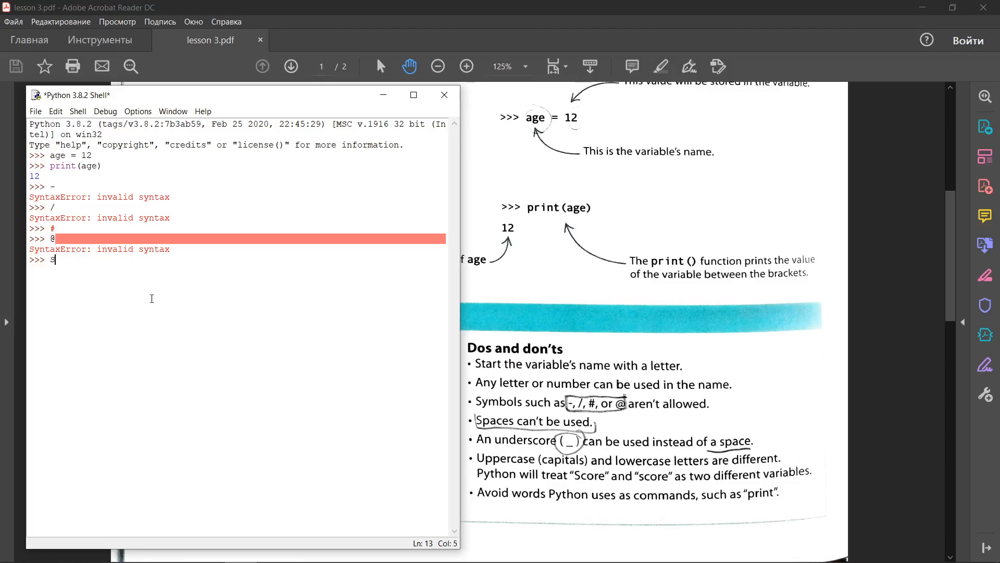
{"action": "type", "text": "core"}
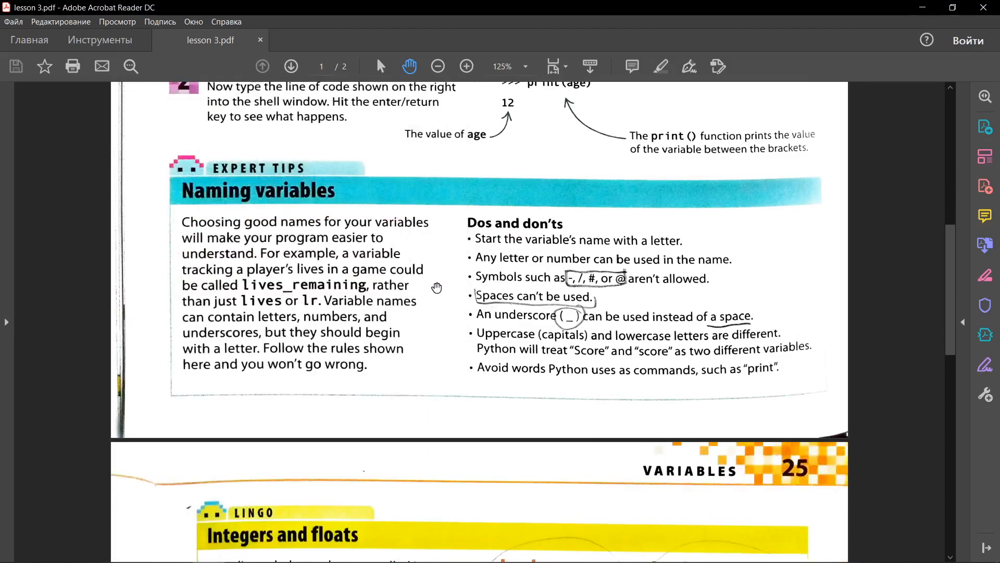
- Scroll to page 2's Using numbers section and the simple calculation step
{"action": "scroll", "scroll_direction": "down", "scroll_amount": 3}
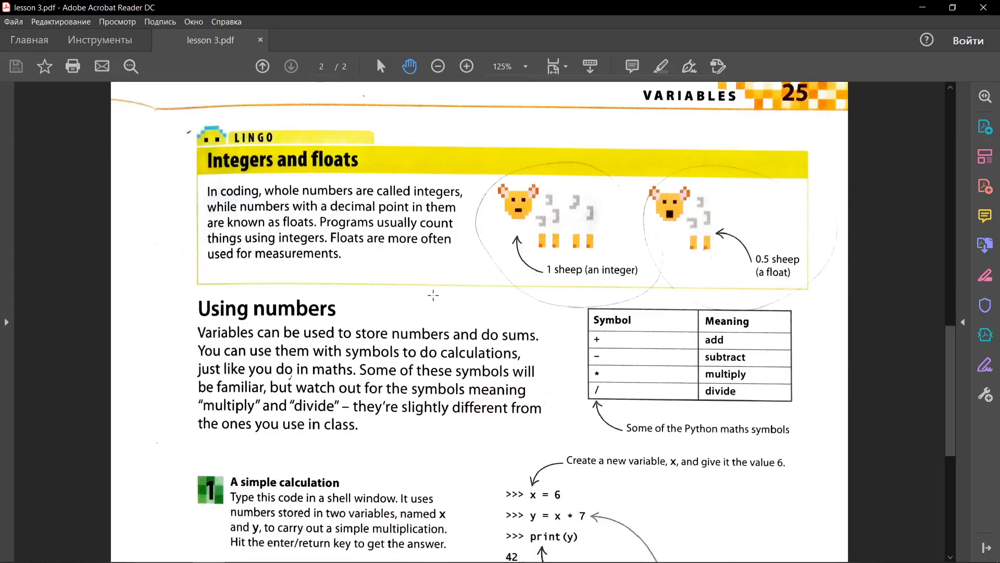
{"action": "scroll", "scroll_direction": "down", "scroll_amount": 3}
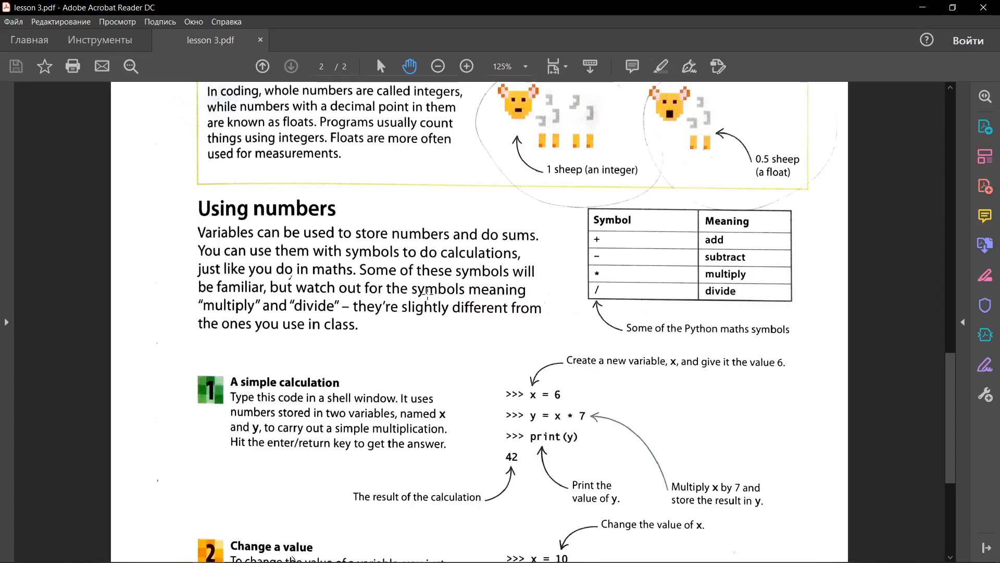
{"action": "mouse_move", "coordinate": [623, 271]}
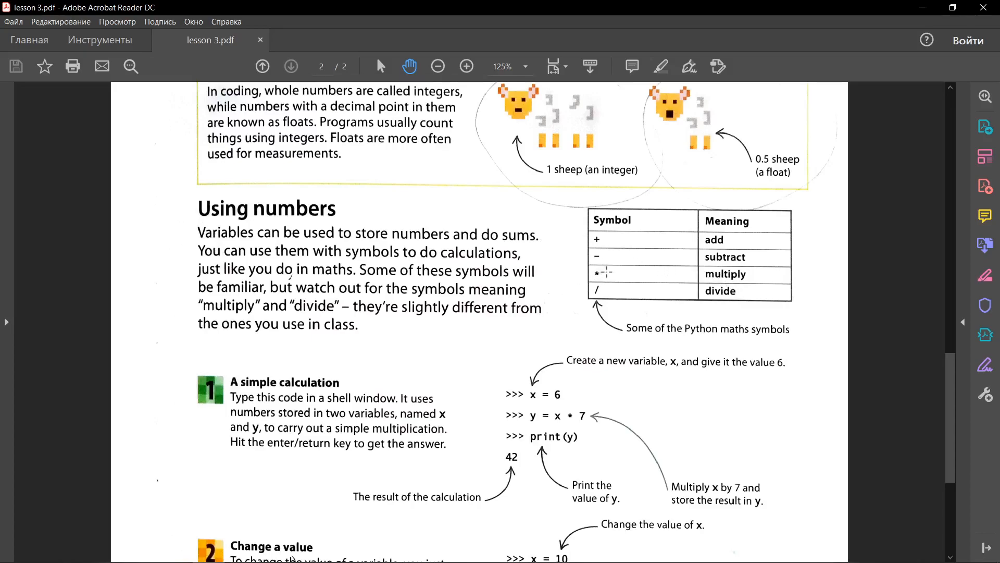
{"action": "mouse_move", "coordinate": [227, 553]}
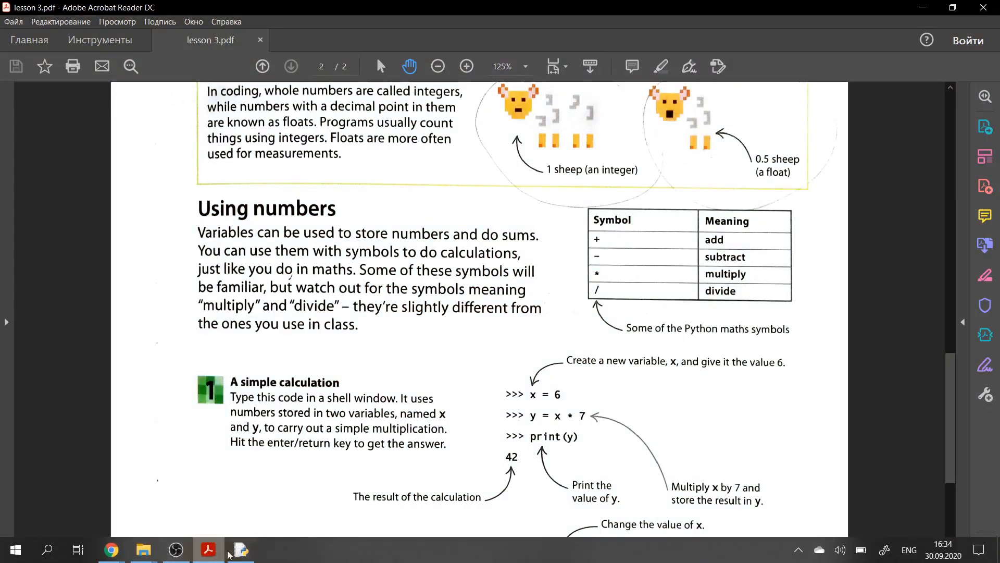
- Return to the IDLE shell and enter / alone, producing a syntax error
{"action": "left_click", "coordinate": [239, 550]}
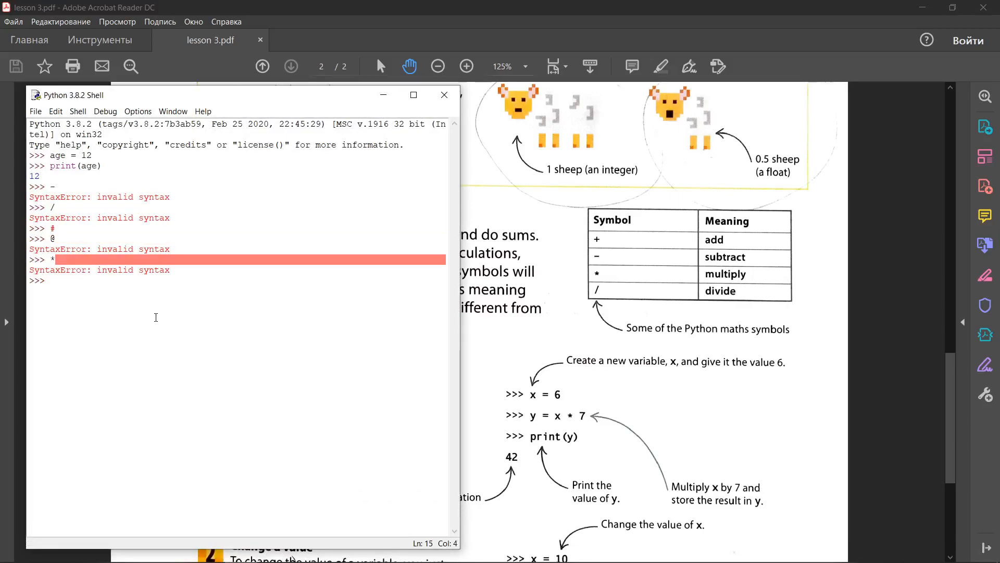
{"action": "type", "text": "/"}
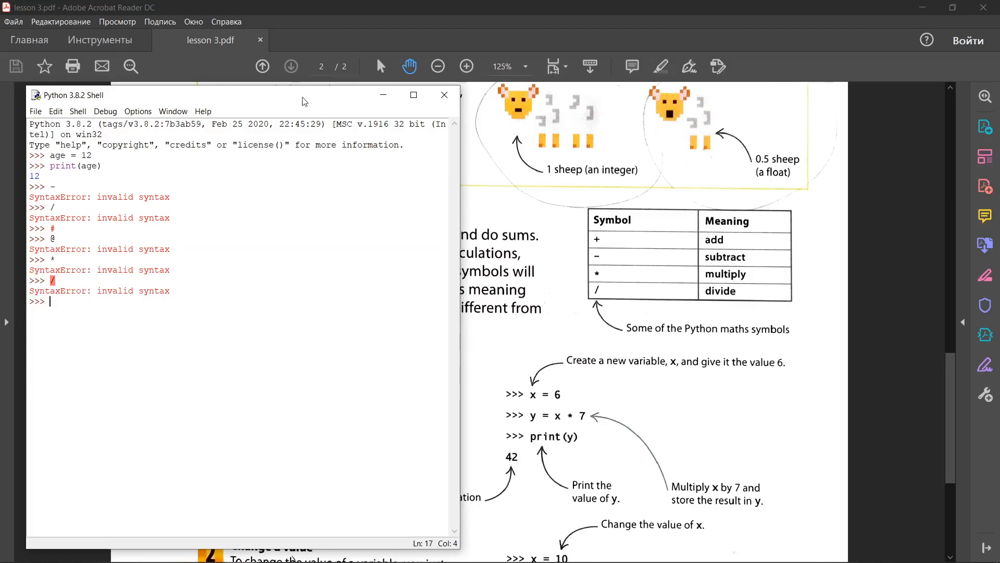
{"action": "mouse_move", "coordinate": [296, 86]}
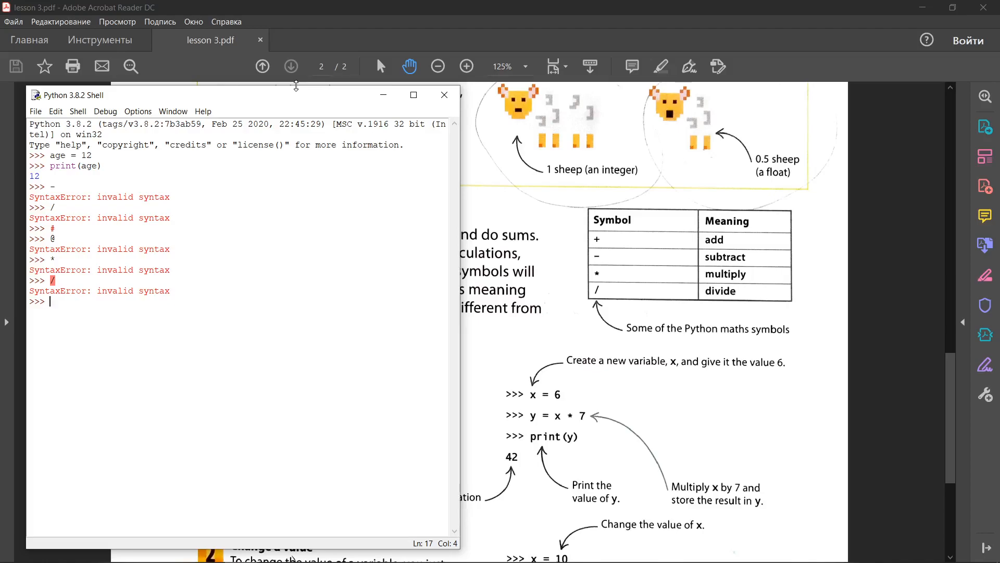
{"action": "mouse_move", "coordinate": [117, 348]}
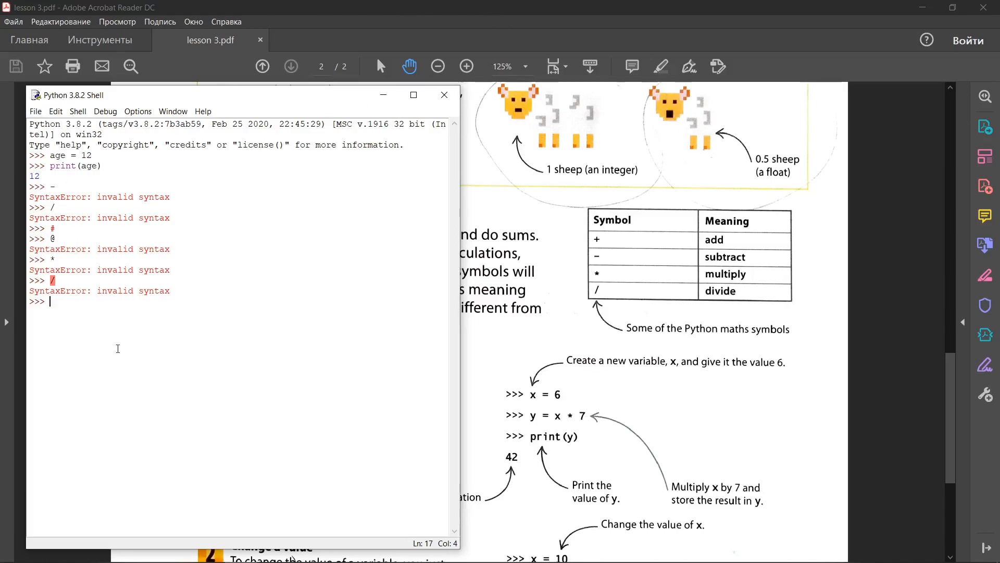
- Enter y = x*7 in the shell to store x multiplied by 7
{"action": "type", "text": "x"}
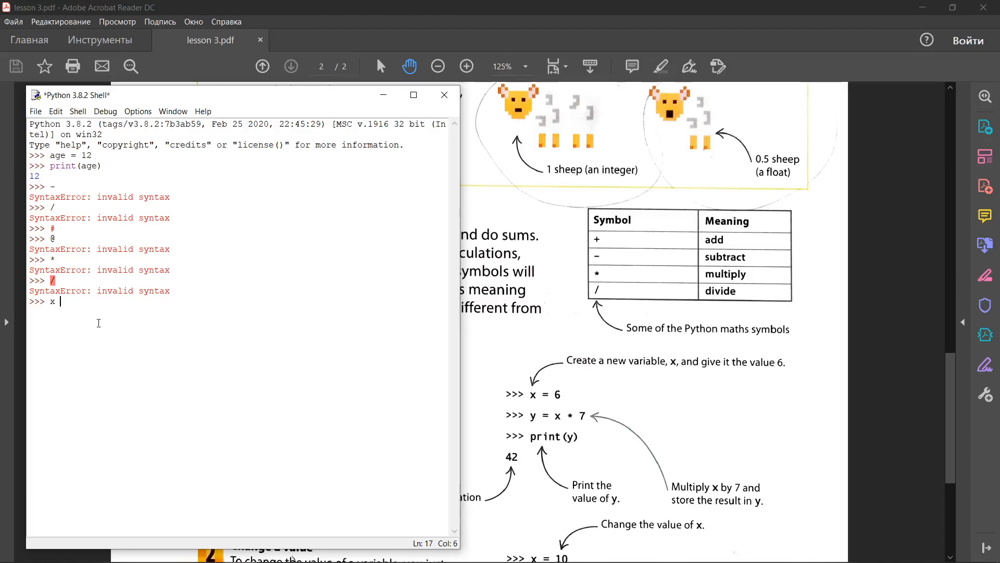
{"action": "type", "text": "= 6"}
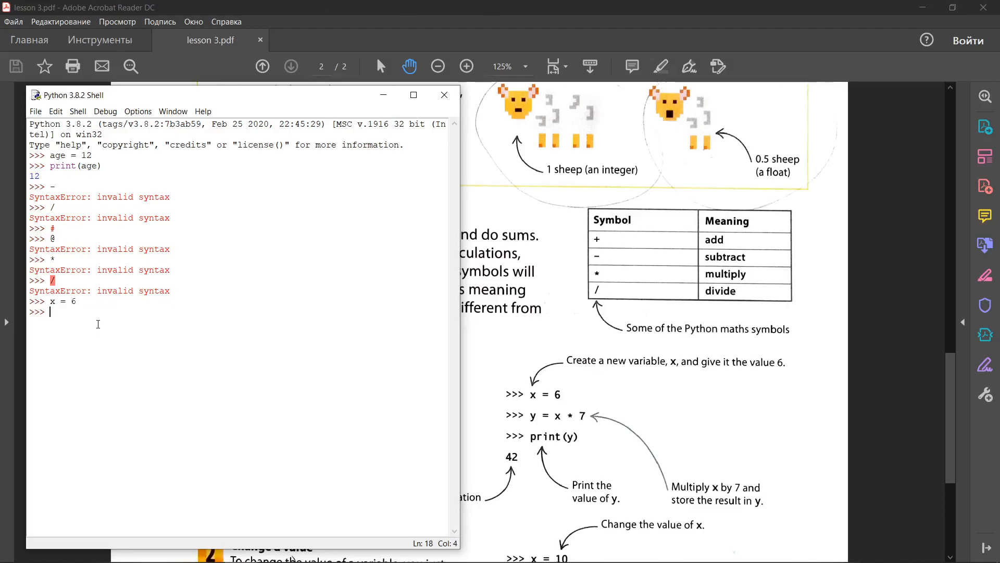
{"action": "type", "text": "y ="}
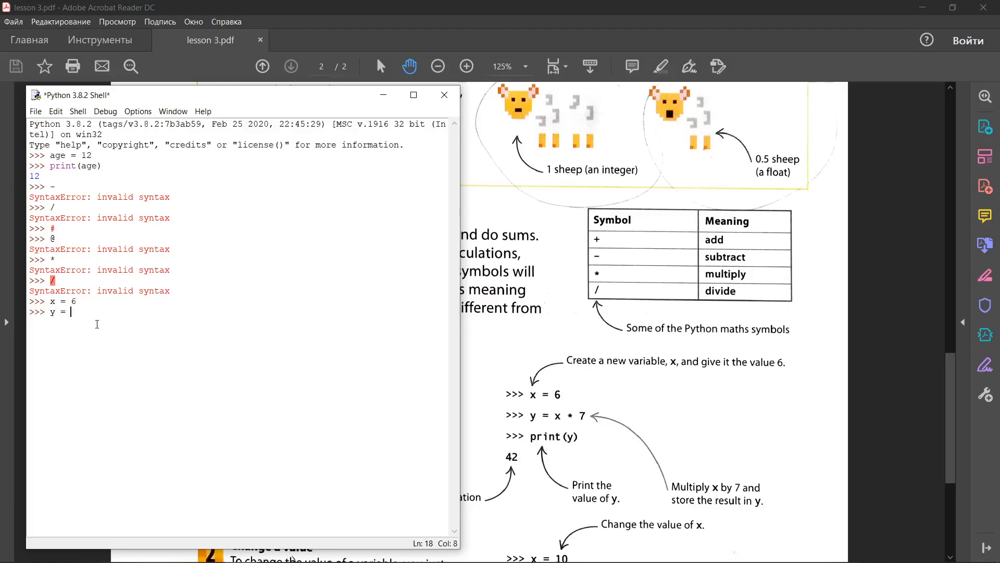
{"action": "type", "text": "x"}
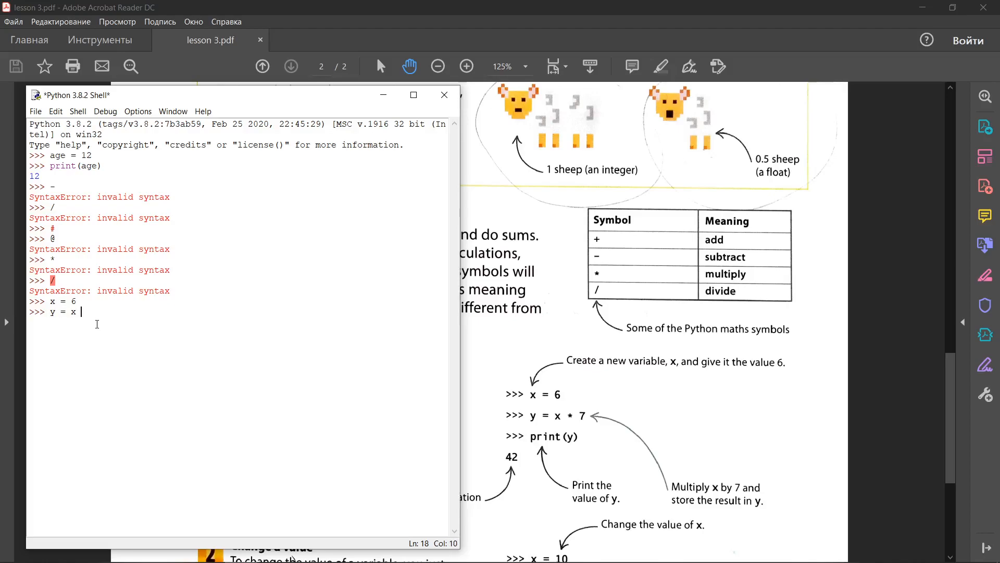
{"action": "type", "text": "*"}
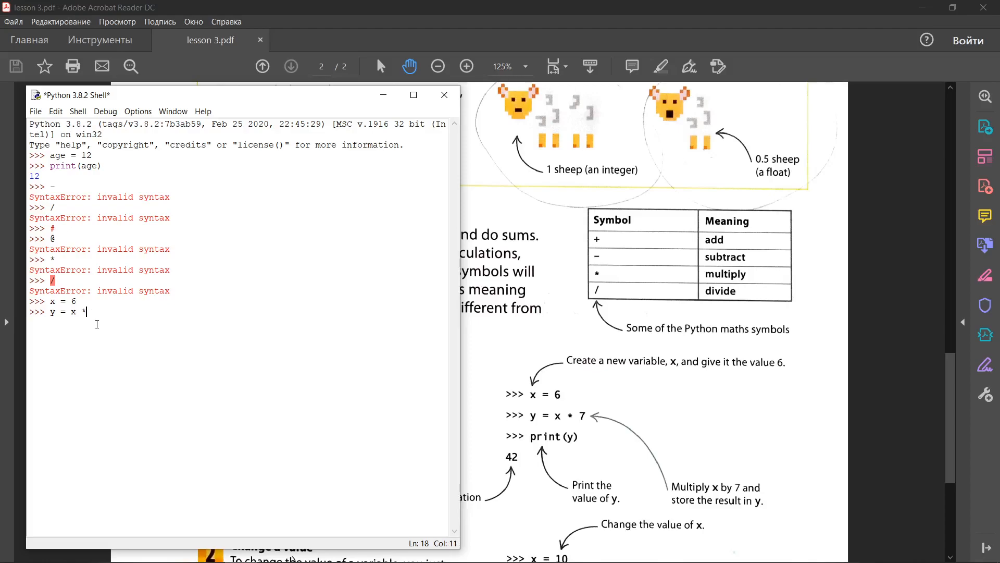
{"action": "key", "text": "Backspace"}
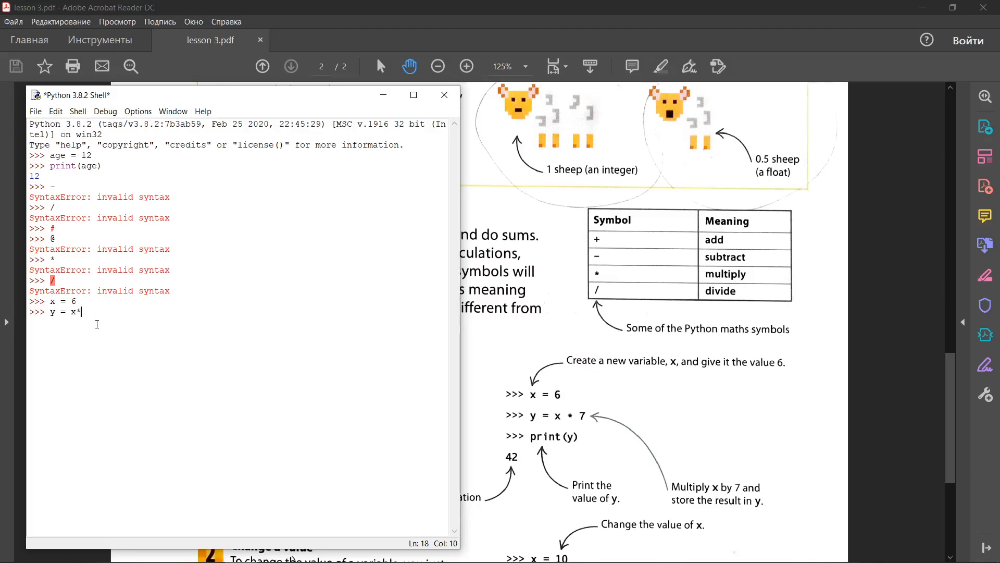
{"action": "type", "text": "7"}
{"action": "type", "text": "("}
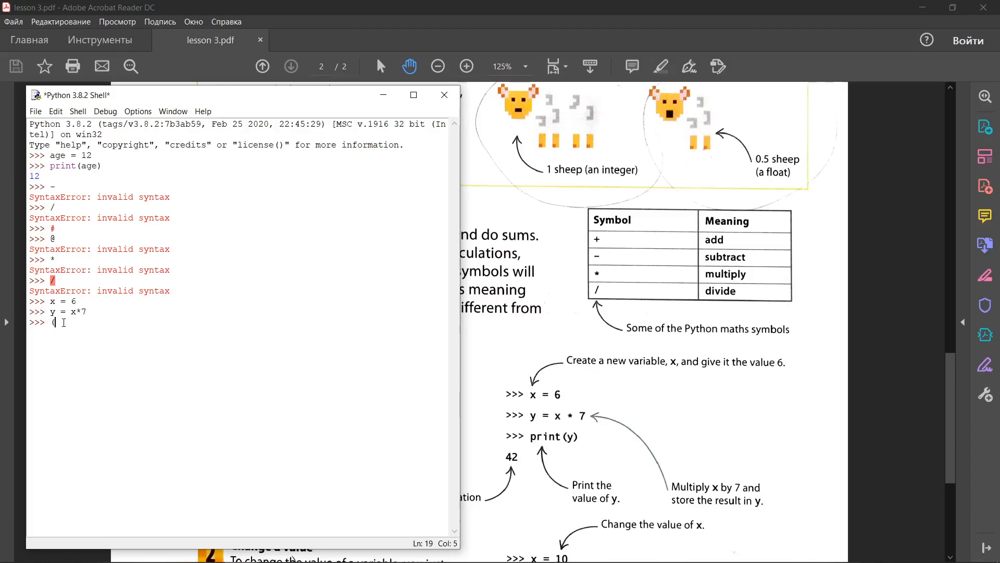
- Run print(y) showing 42, then start a new line with x
{"action": "type", "text": "pr"}
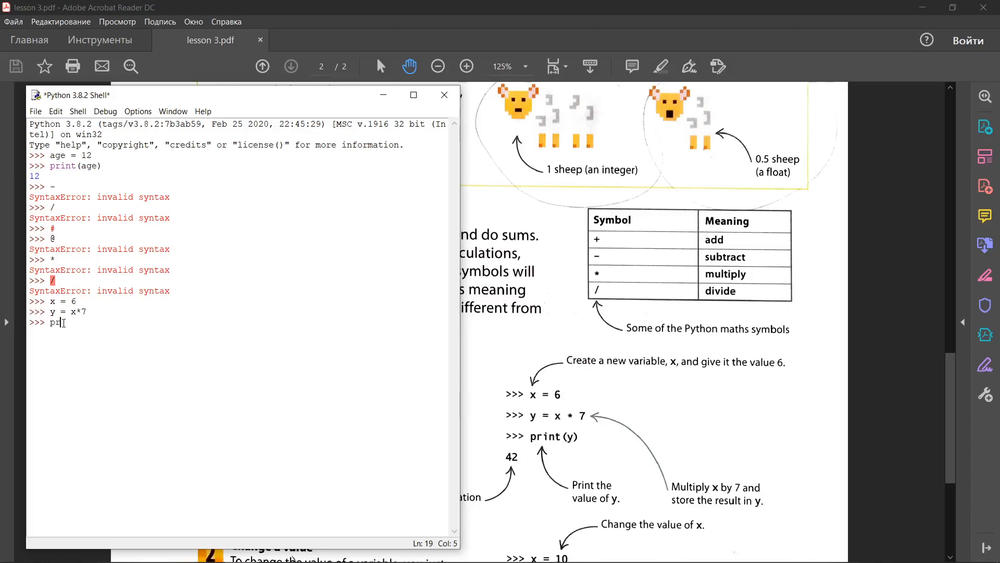
{"action": "type", "text": "n"}
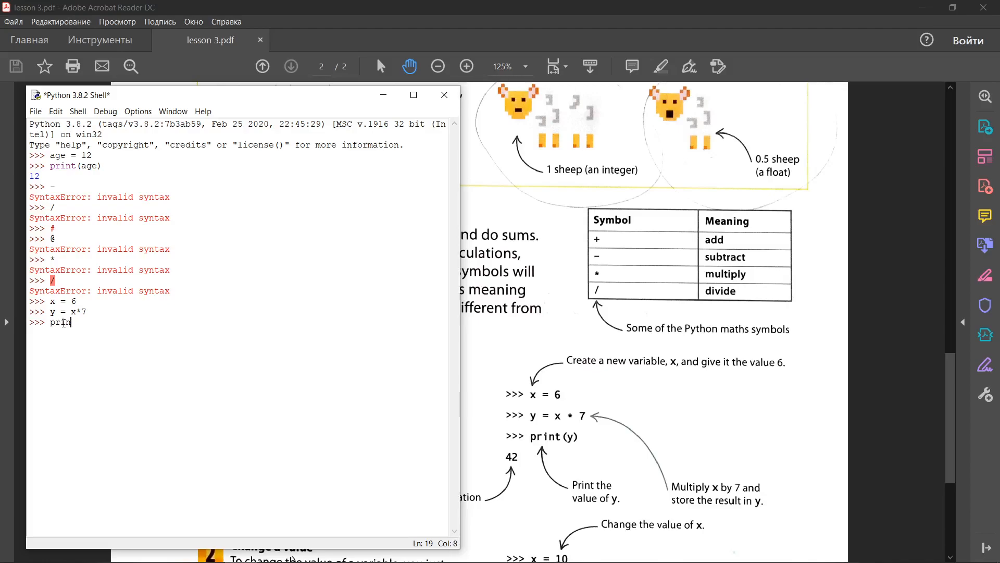
{"action": "type", "text": "t(y"}
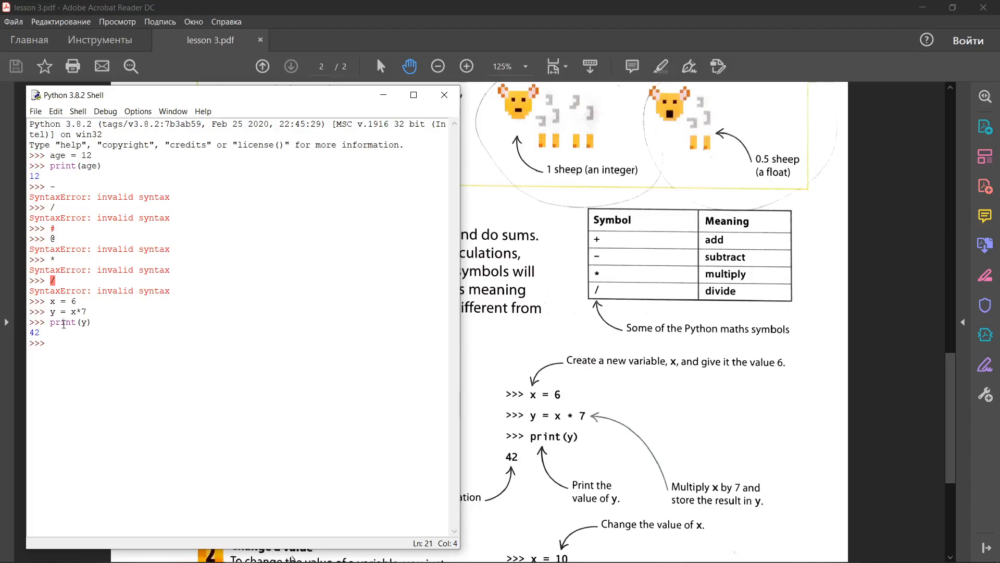
{"action": "type", "text": "x"}
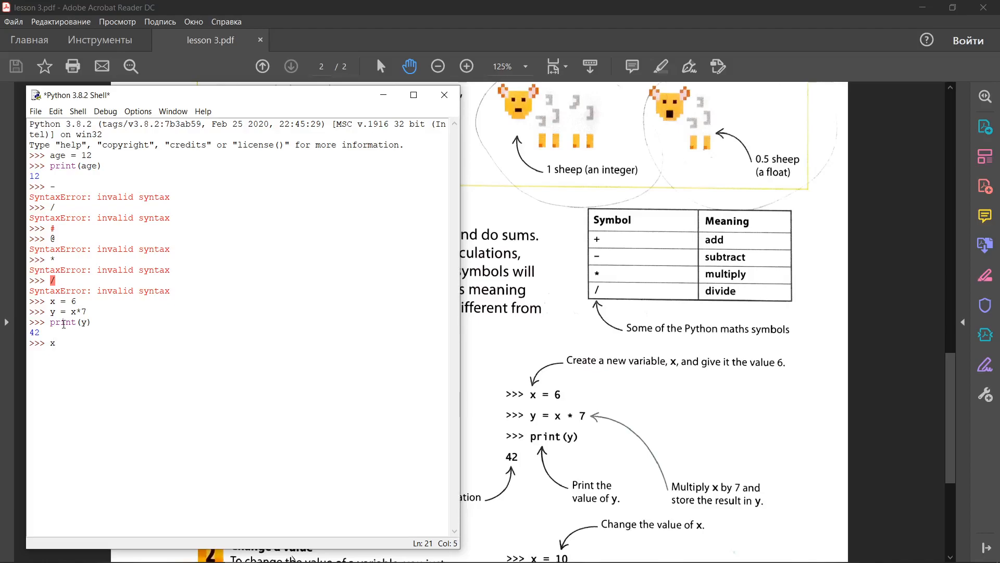
- Reassign x=10 and run print(y), which still gives 42
{"action": "type", "text": "="}
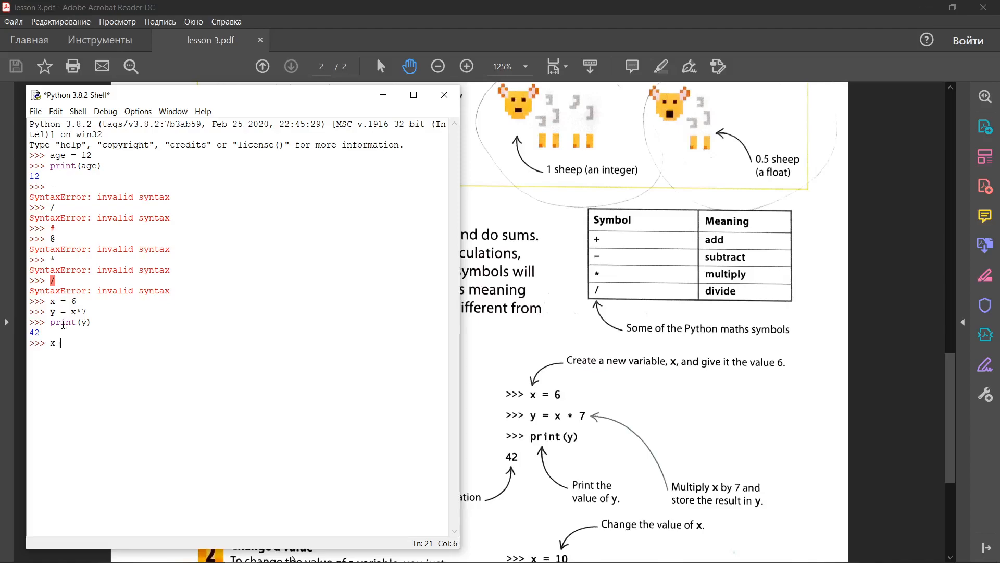
{"action": "type", "text": "10"}
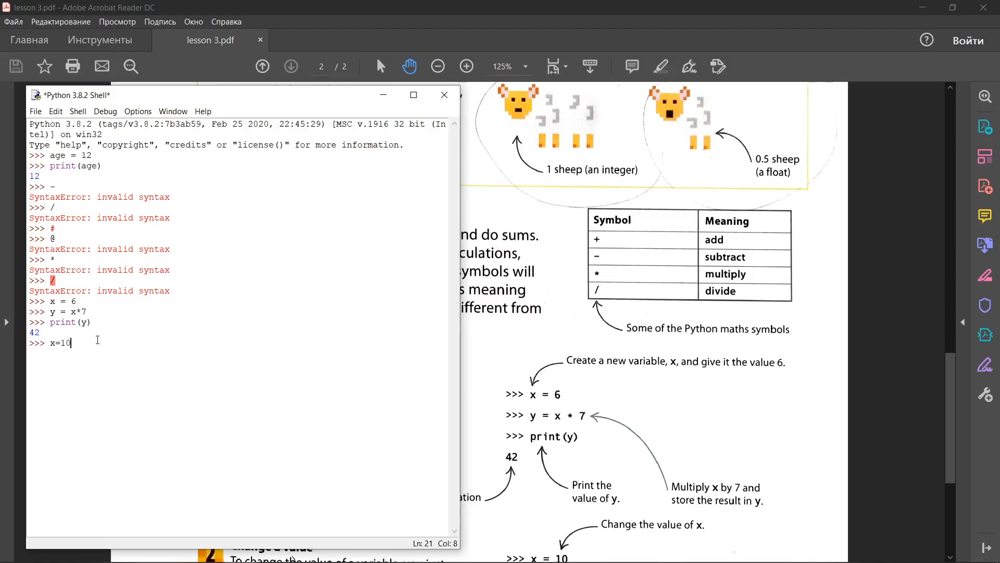
{"action": "mouse_move", "coordinate": [68, 322]}
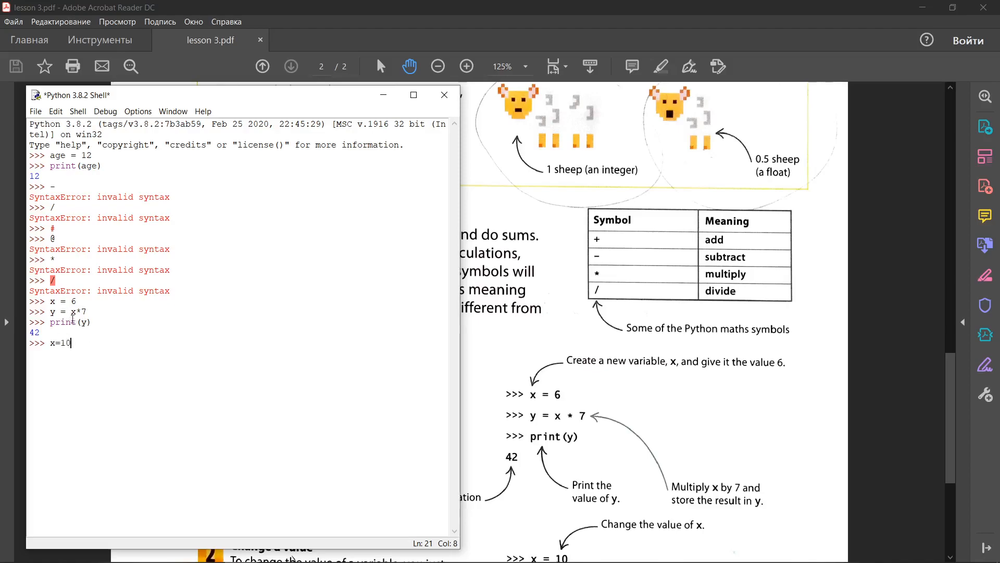
{"action": "mouse_move", "coordinate": [88, 349]}
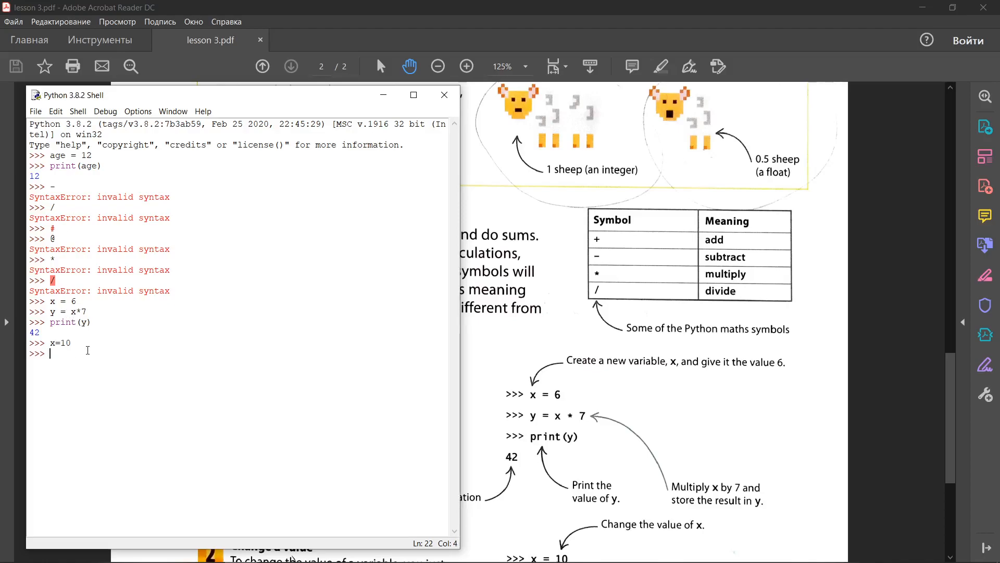
{"action": "type", "text": "print("}
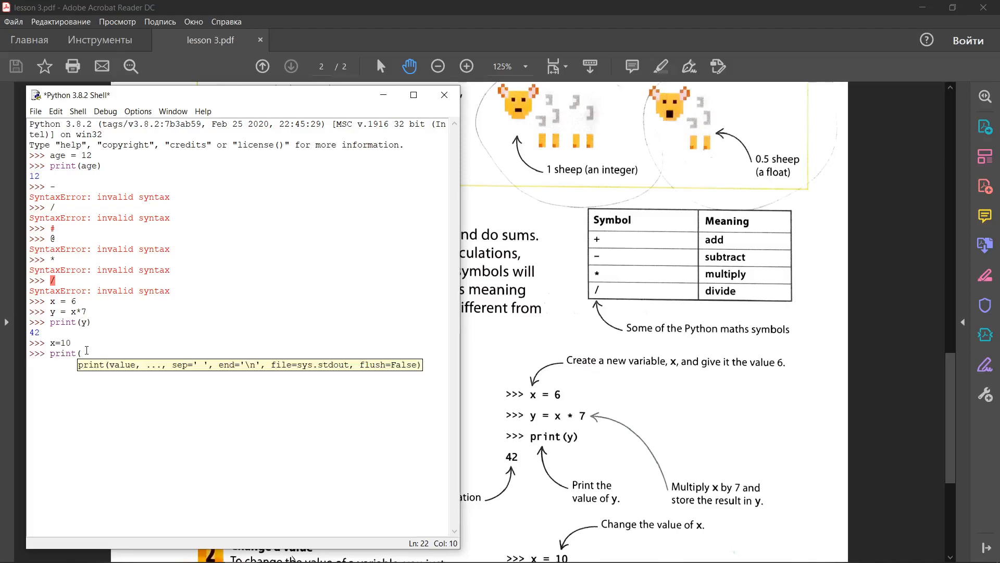
{"action": "type", "text": "y)"}
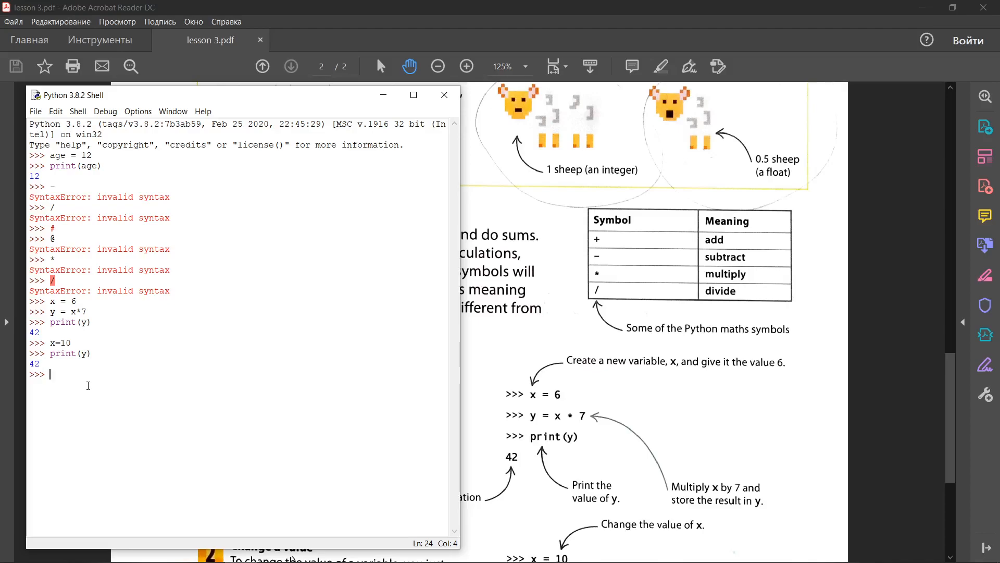
- Re-enter x=10, recompute y=x*7, and type print(y) without running it
{"action": "type", "text": "x=10"}
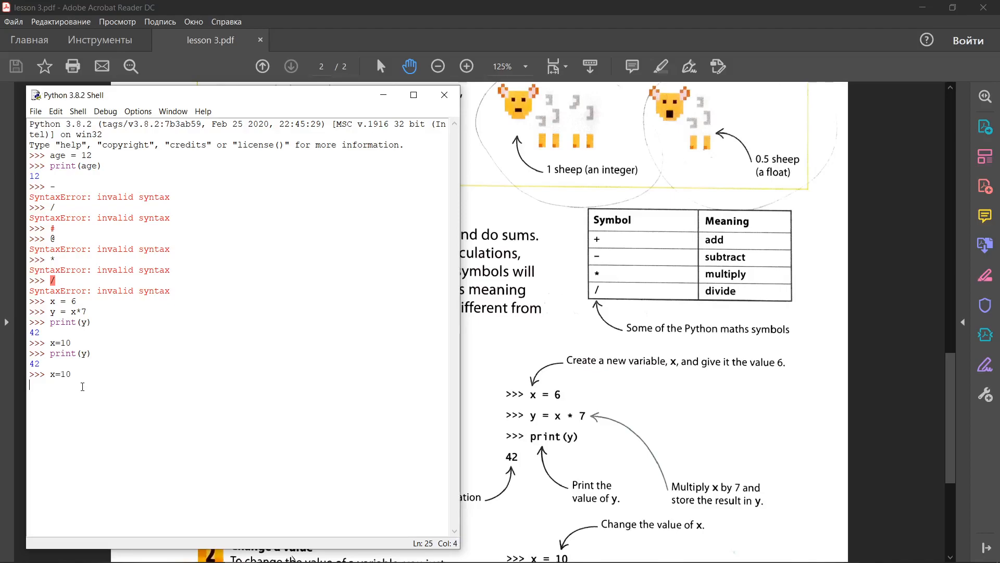
{"action": "type", "text": "y"}
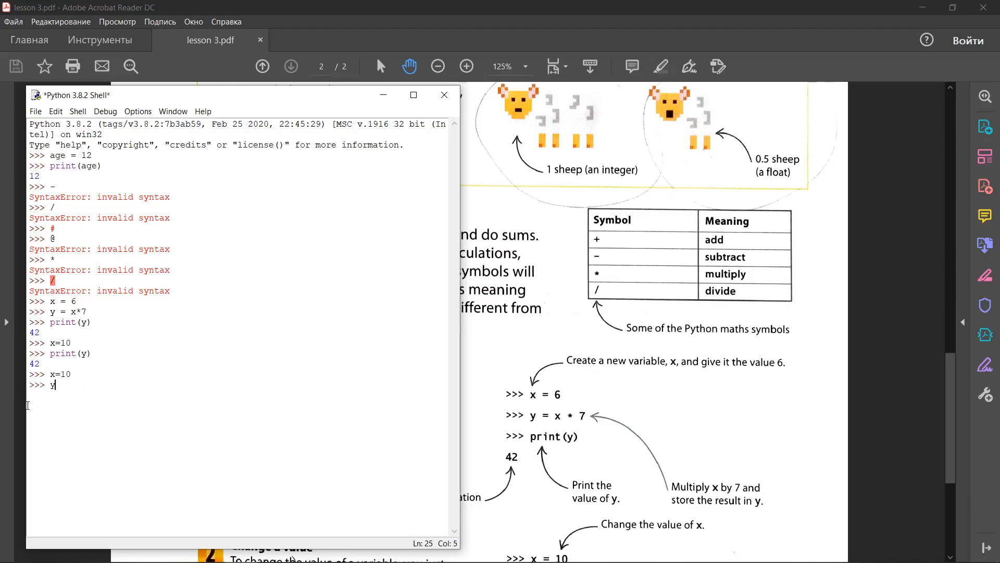
{"action": "type", "text": "="}
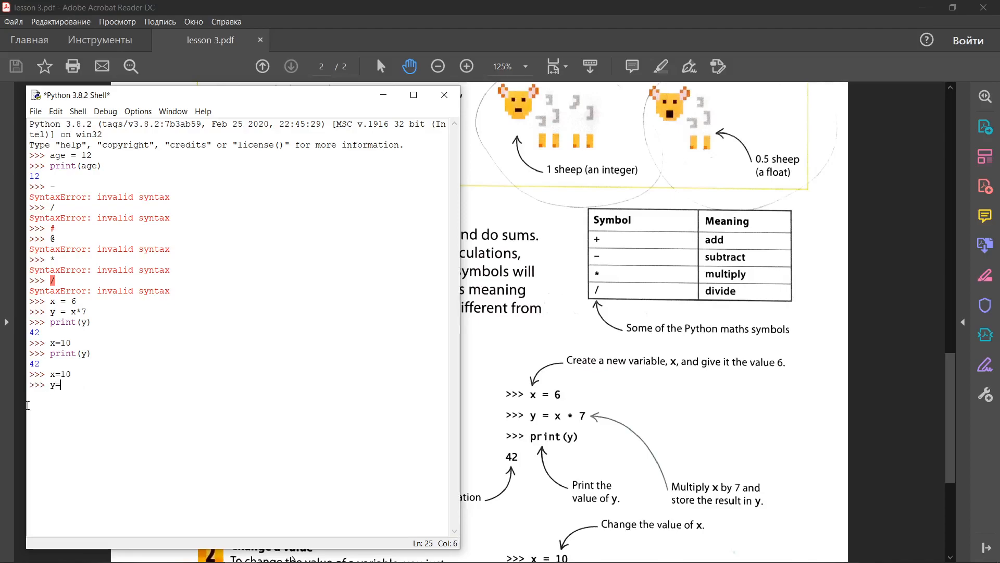
{"action": "type", "text": "x*"}
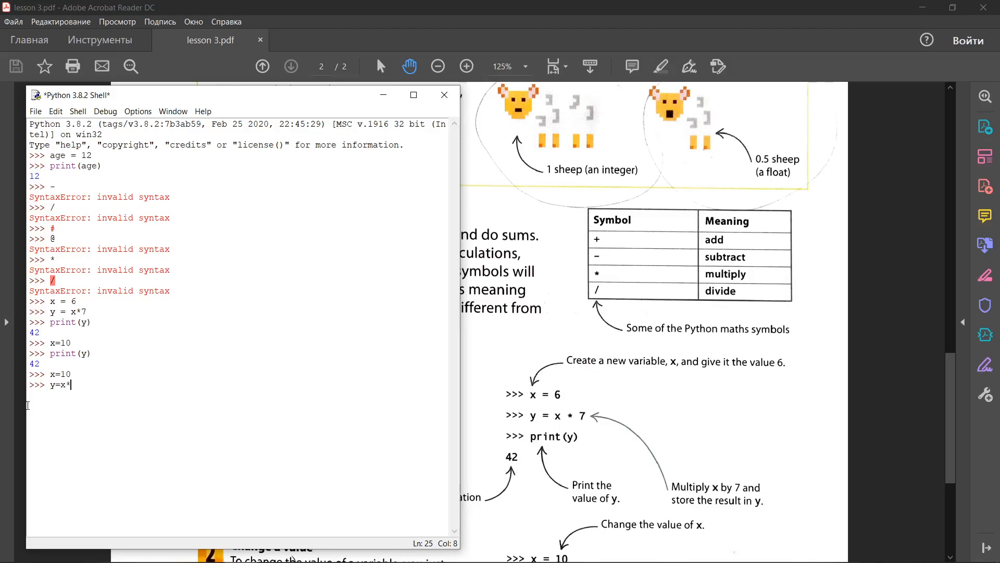
{"action": "type", "text": "7"}
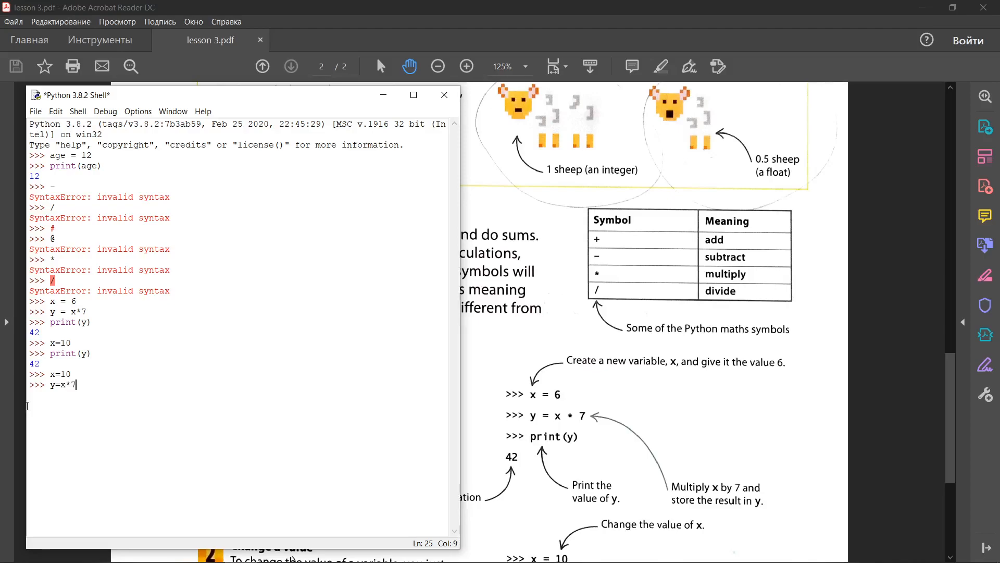
{"action": "type", "text": "prin"}
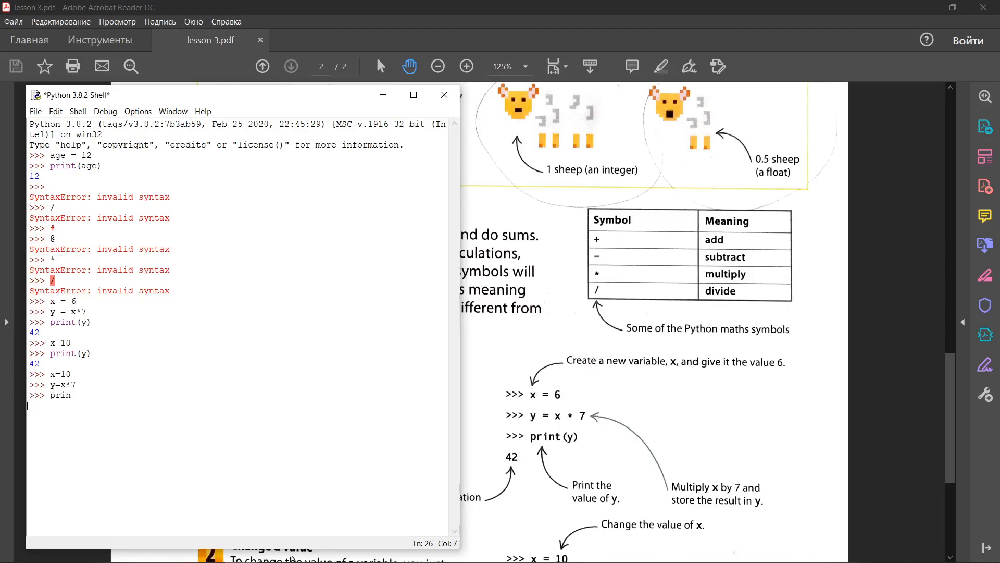
{"action": "type", "text": "t("}
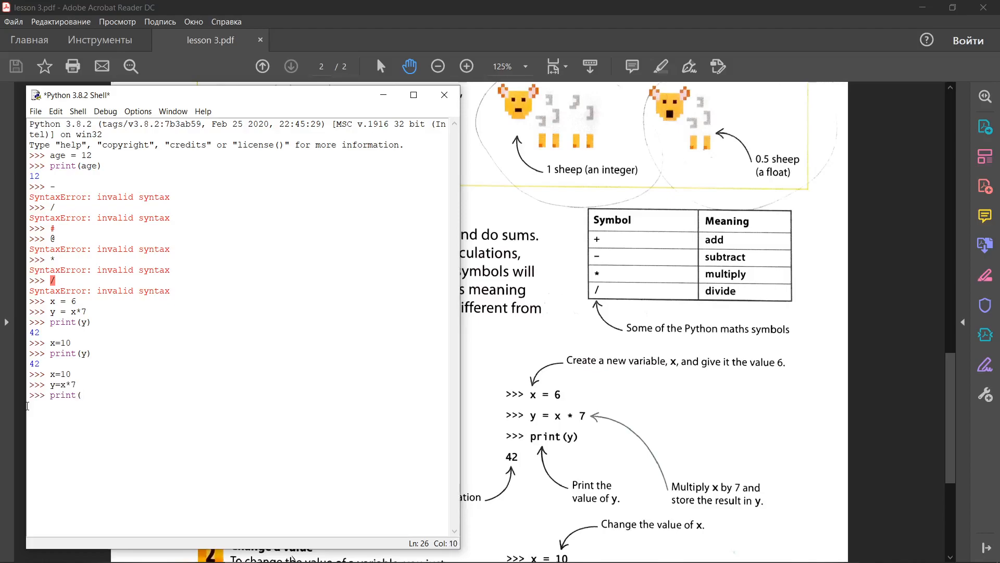
{"action": "type", "text": "(y)"}
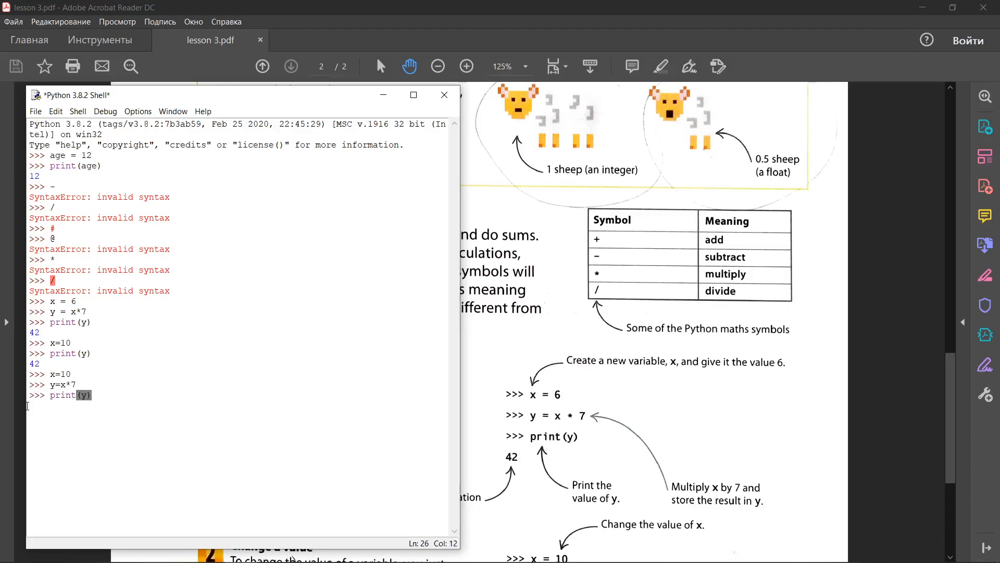